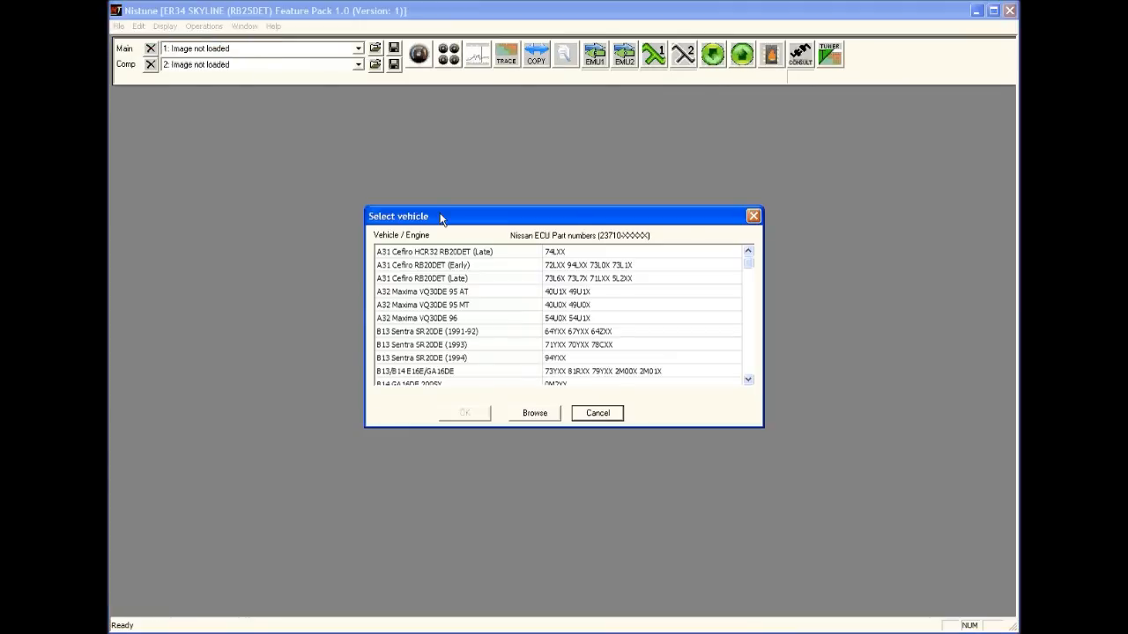
- Select ER34 Skyline RB25DET NEO as the vehicle and confirm it
scroll("down", 3)
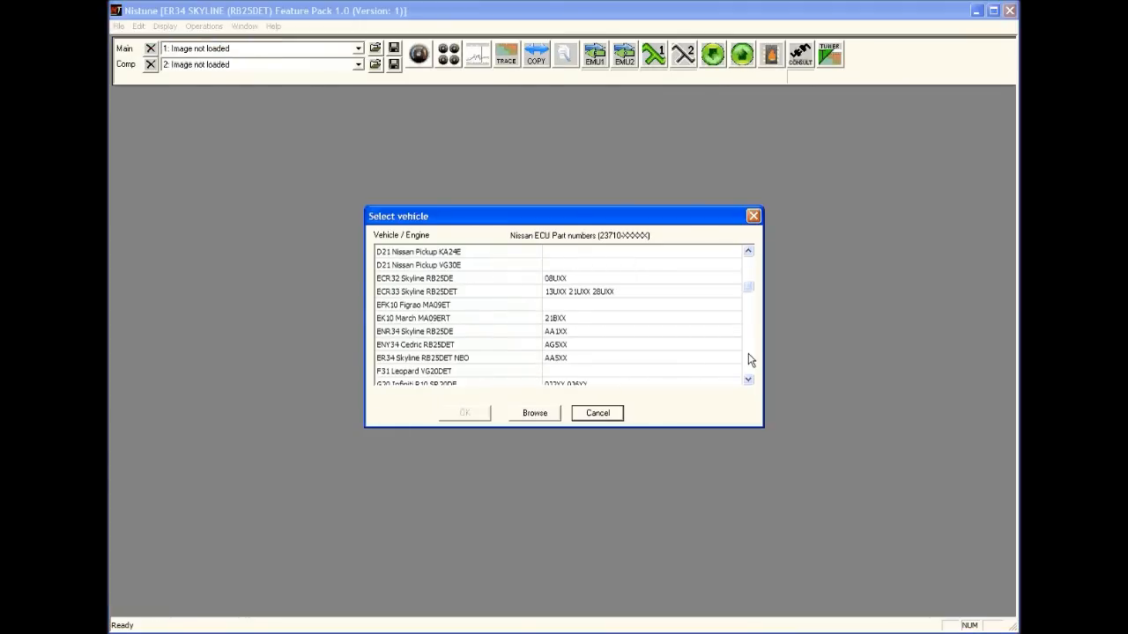
left_click(422, 357)
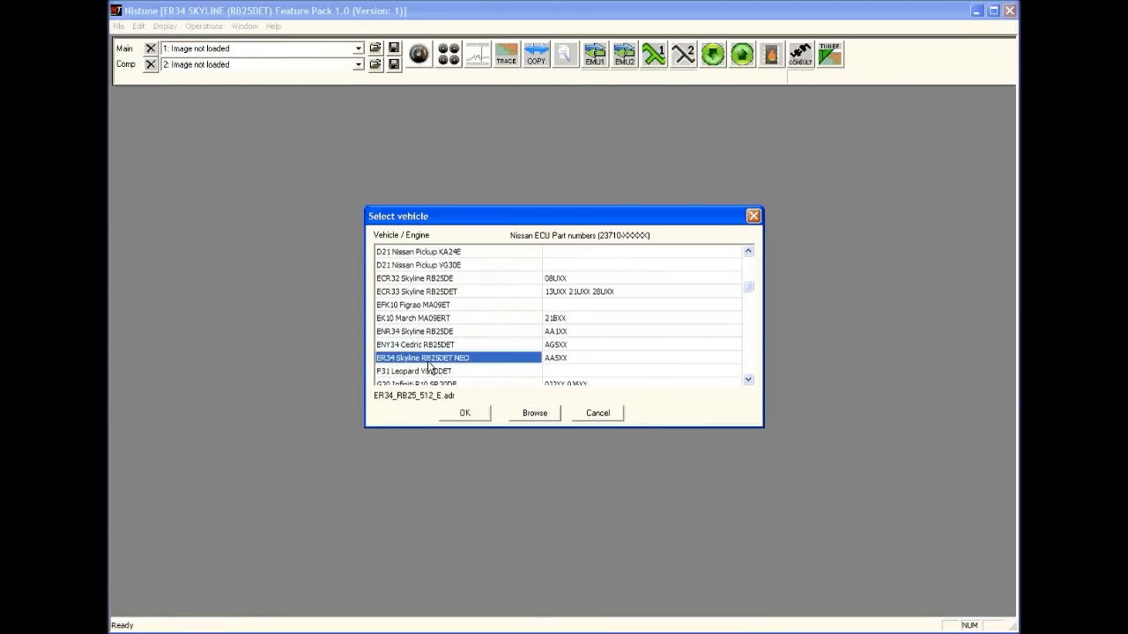
left_click(465, 412)
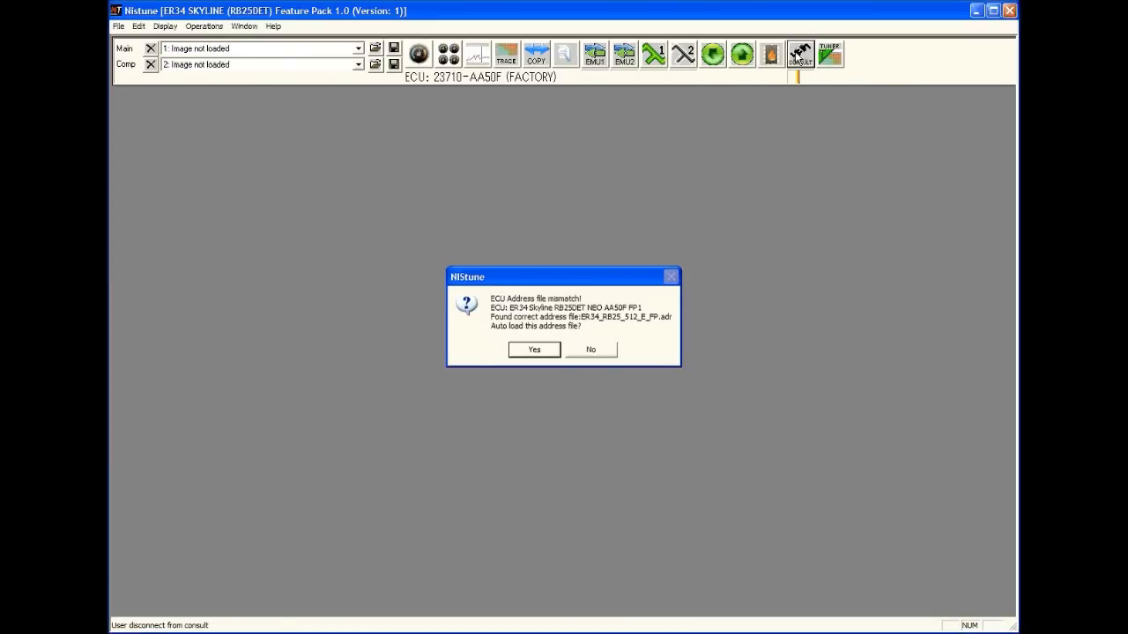
- Auto-load the ER34 address file, connect via Consult, and accept the detected registers
left_click(533, 350)
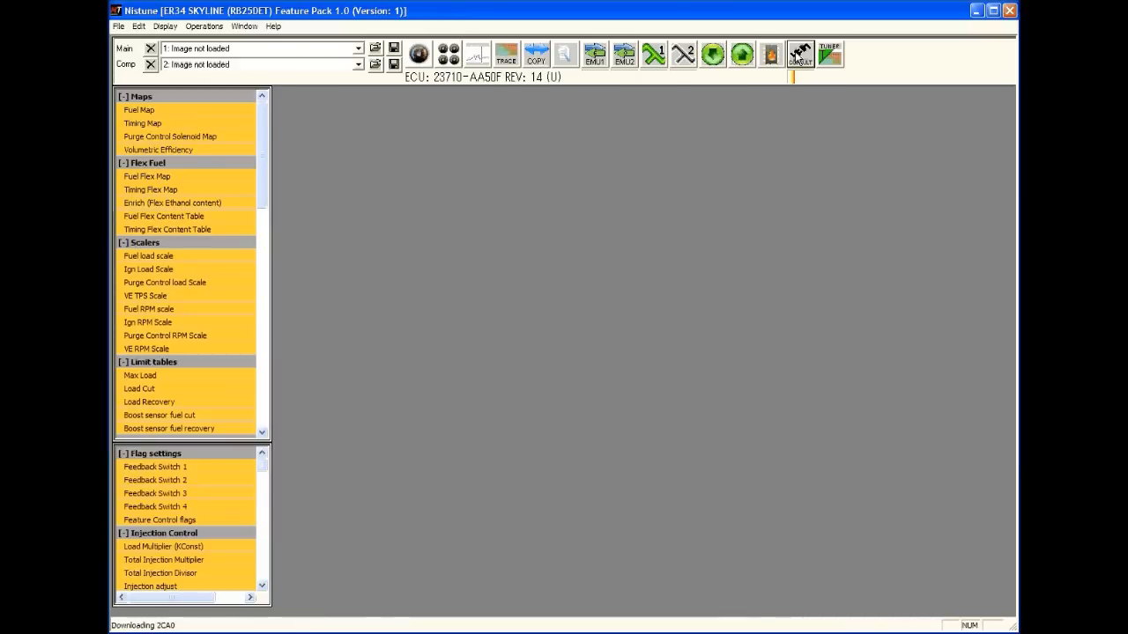
left_click(799, 55)
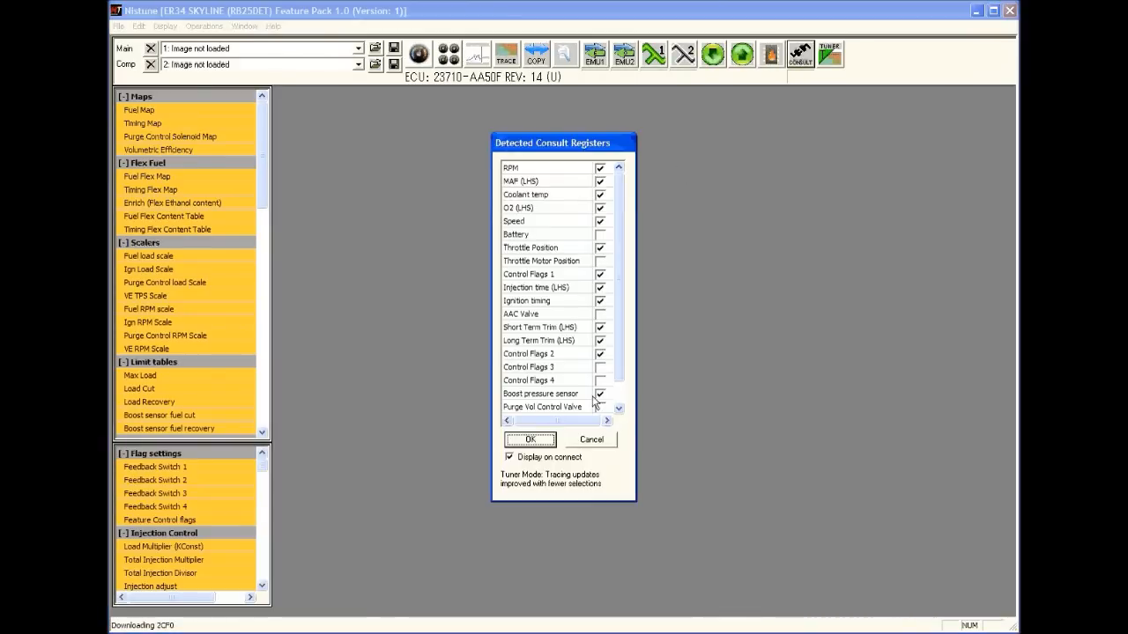
scroll("down", 3)
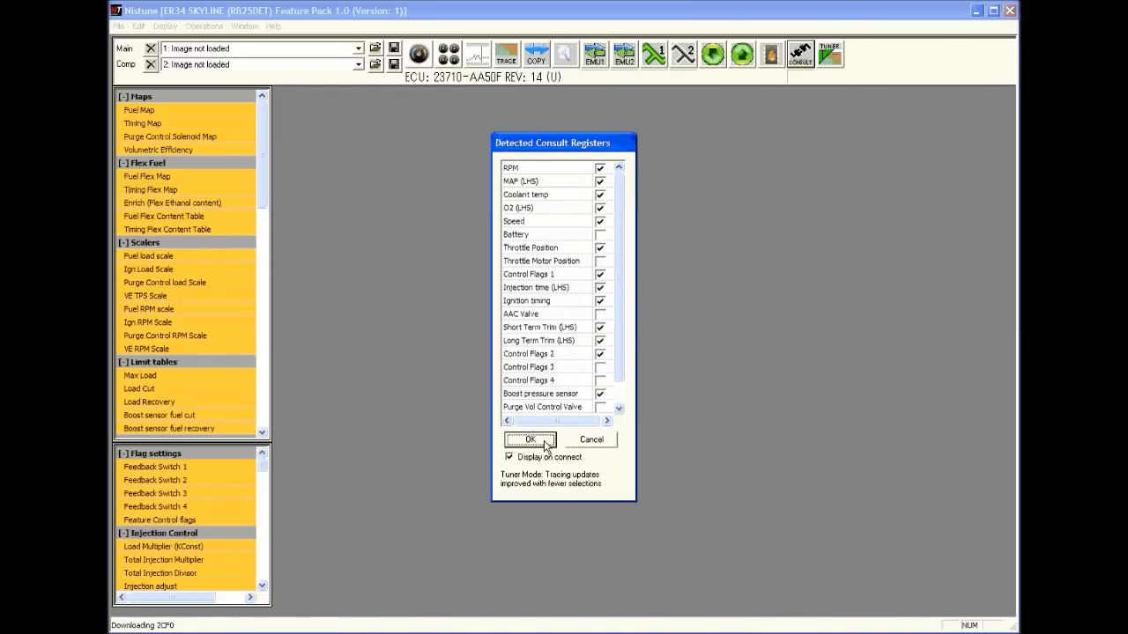
left_click(529, 439)
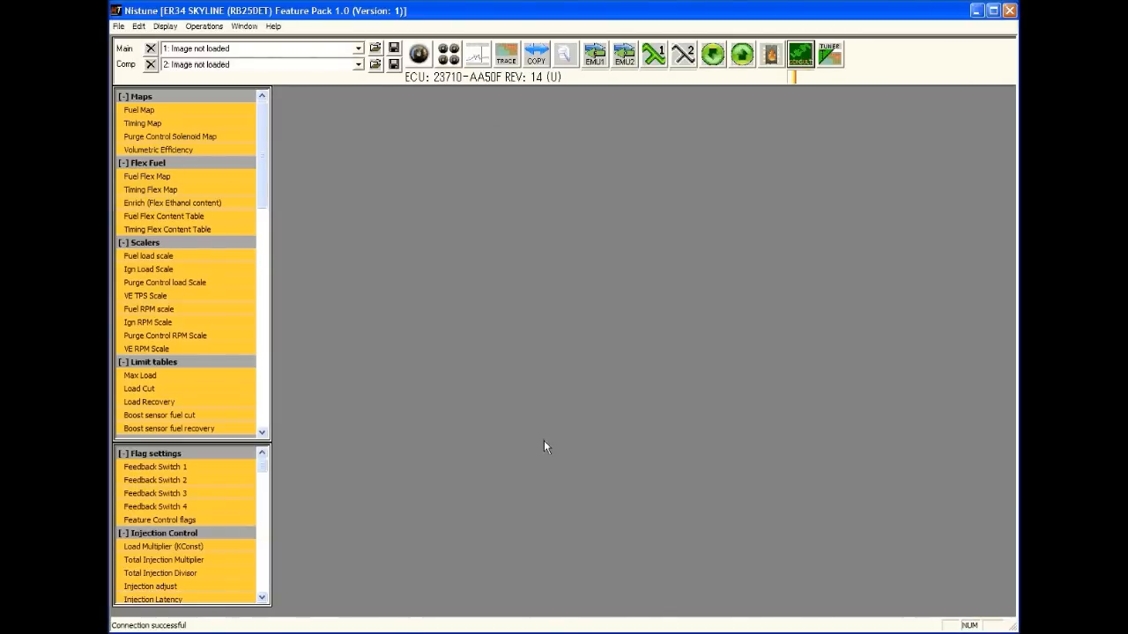
mouse_move(495, 108)
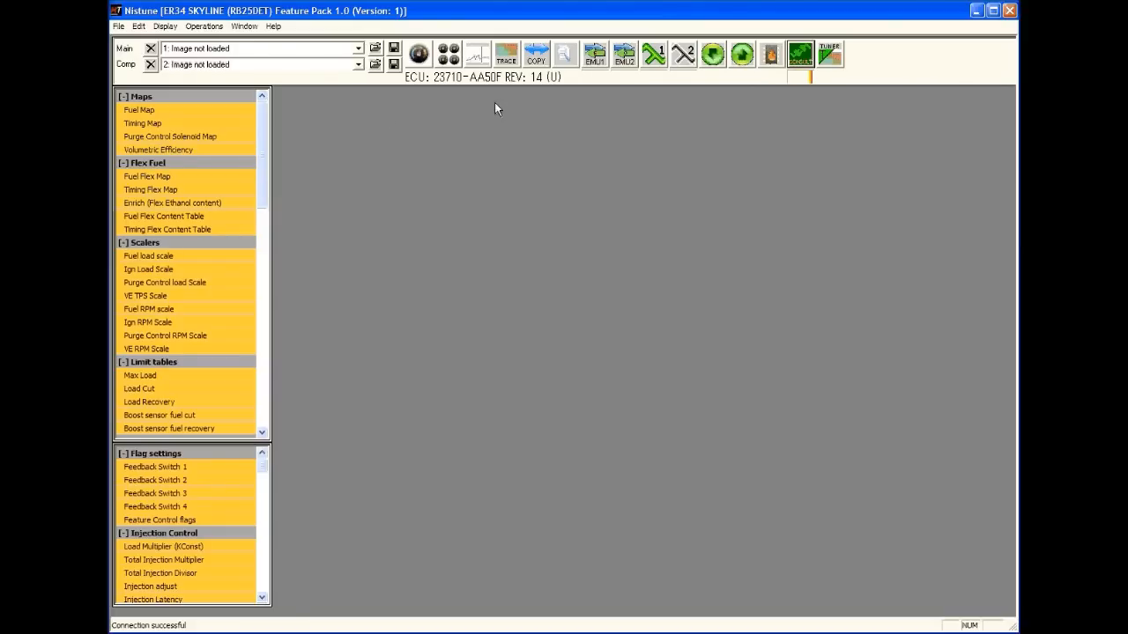
- Download the ECU's maps into the main image slot
left_click(712, 54)
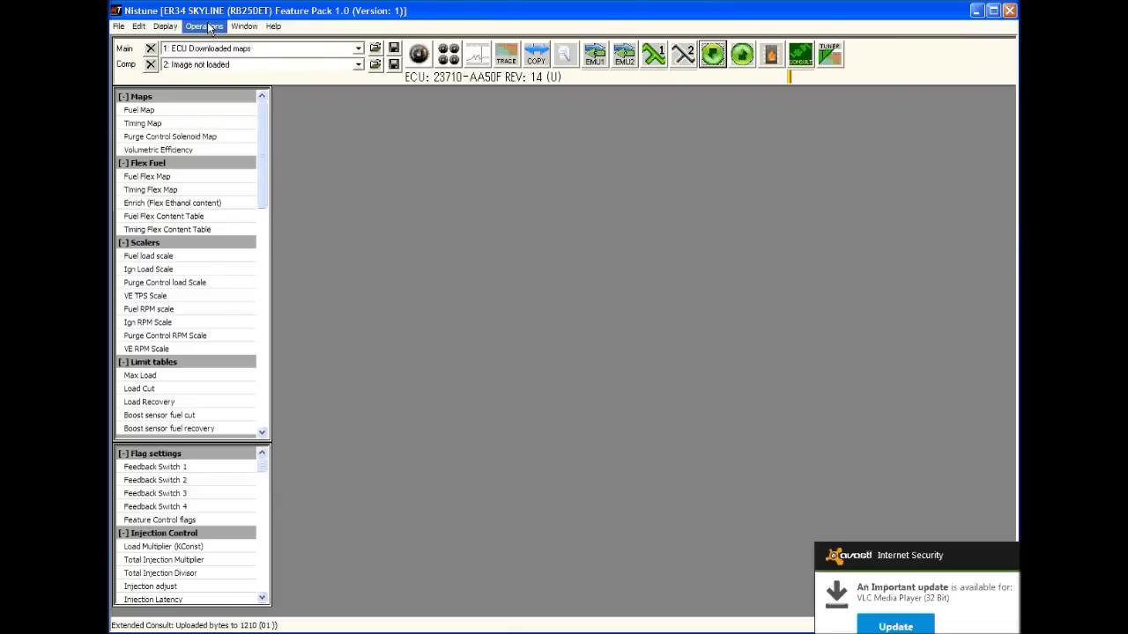
left_click(204, 26)
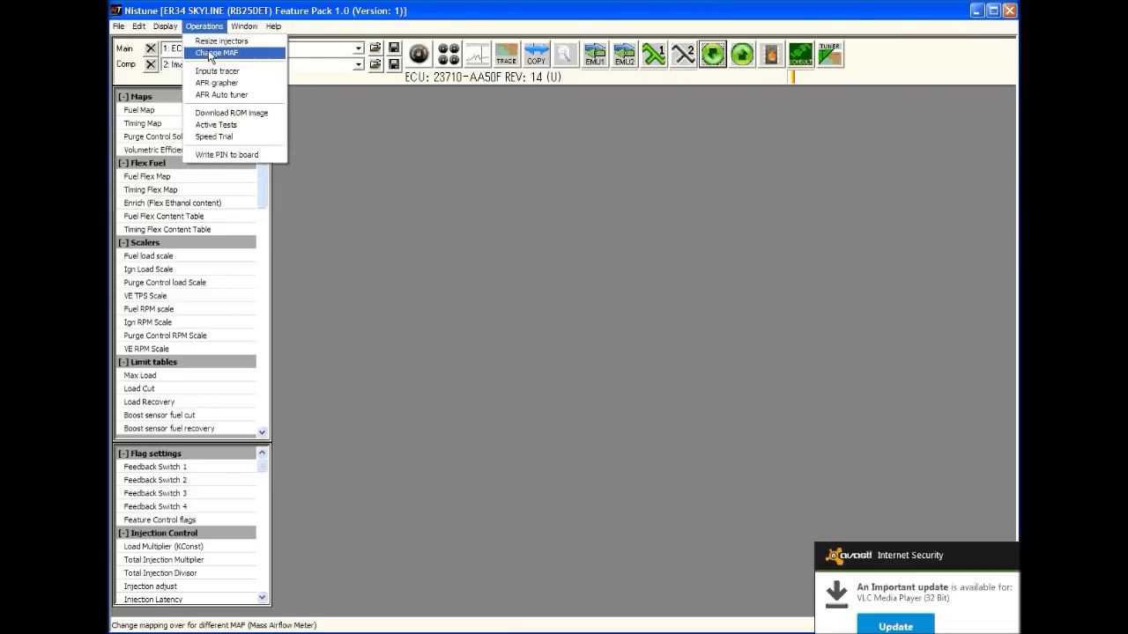
left_click(212, 53)
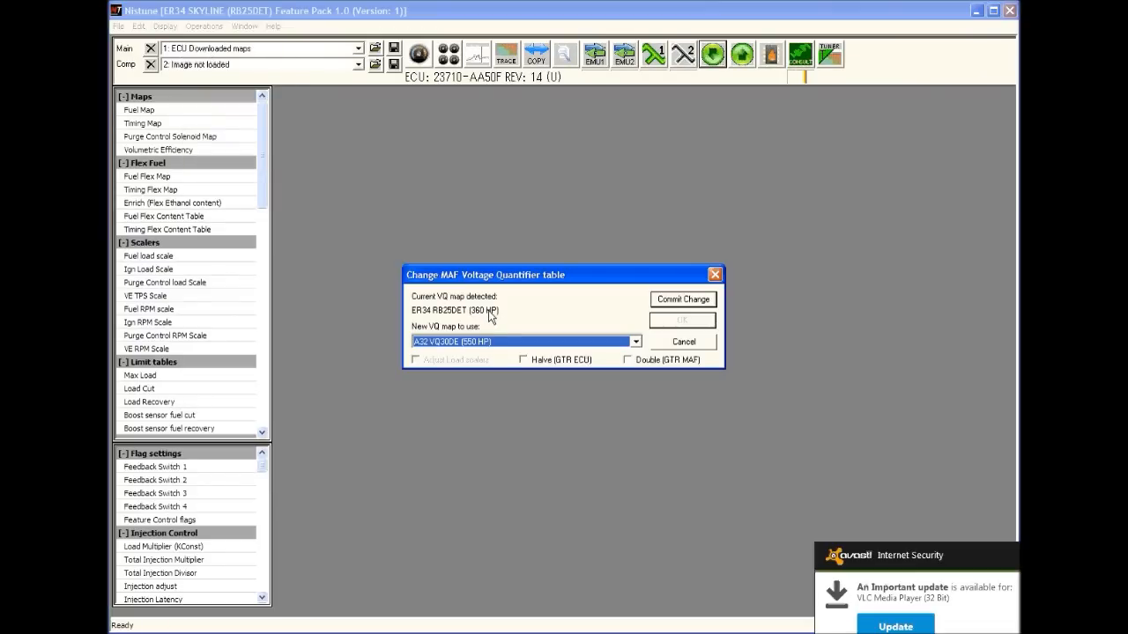
mouse_move(504, 347)
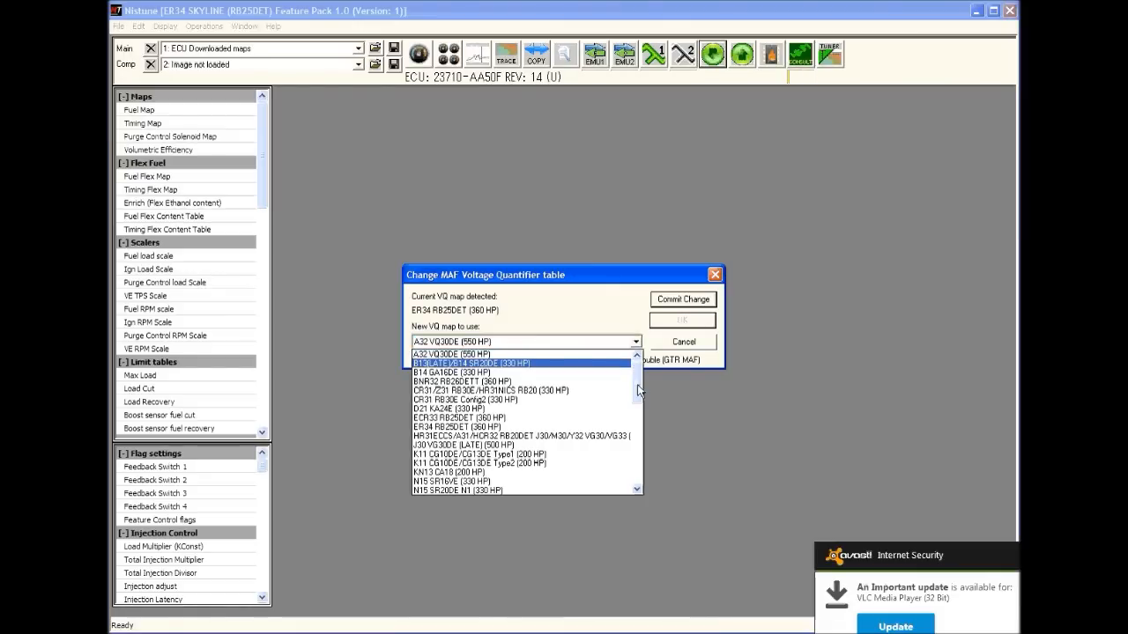
scroll("down", 3)
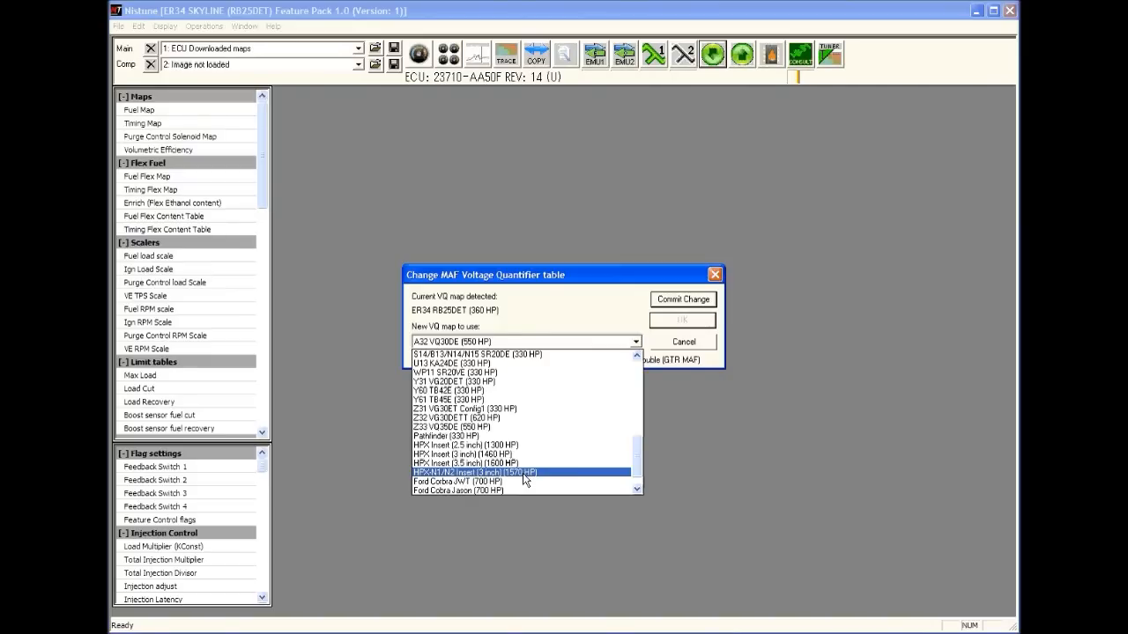
left_click(498, 417)
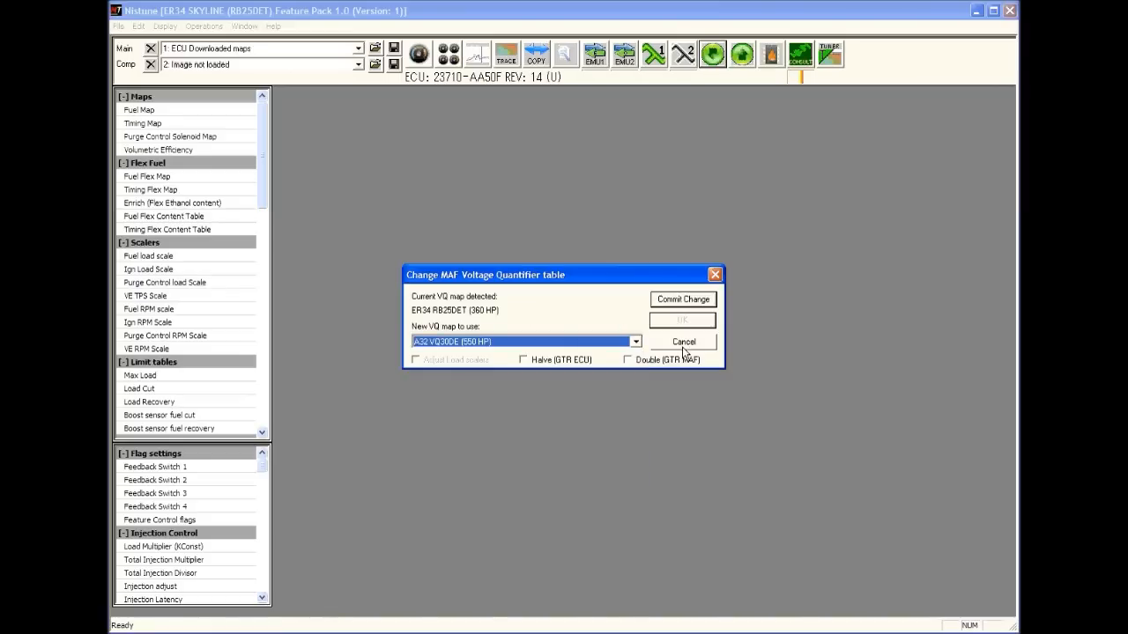
left_click(684, 342)
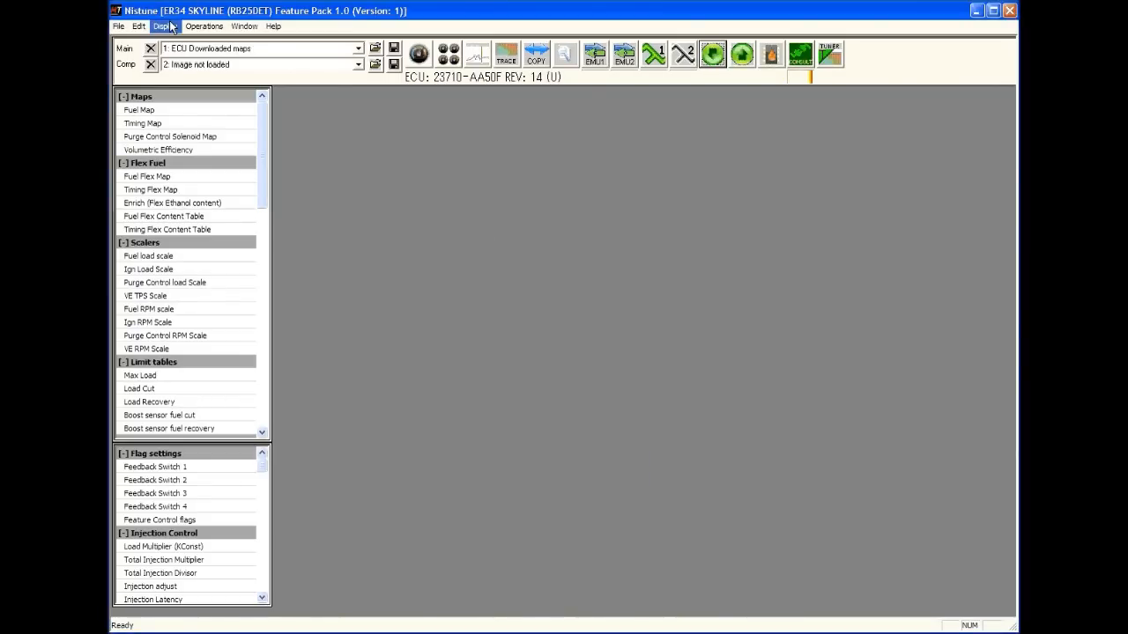
- Open the VQ Transfer Generator from Display, reposition it, and check the HPXN1 MAF preset
left_click(165, 26)
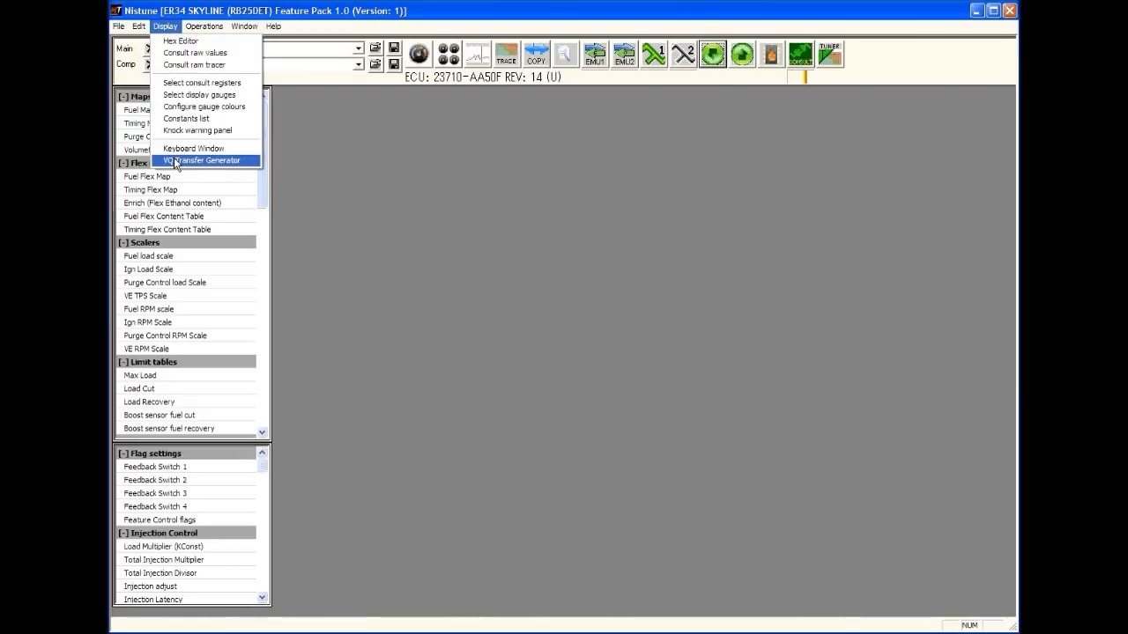
left_click(200, 160)
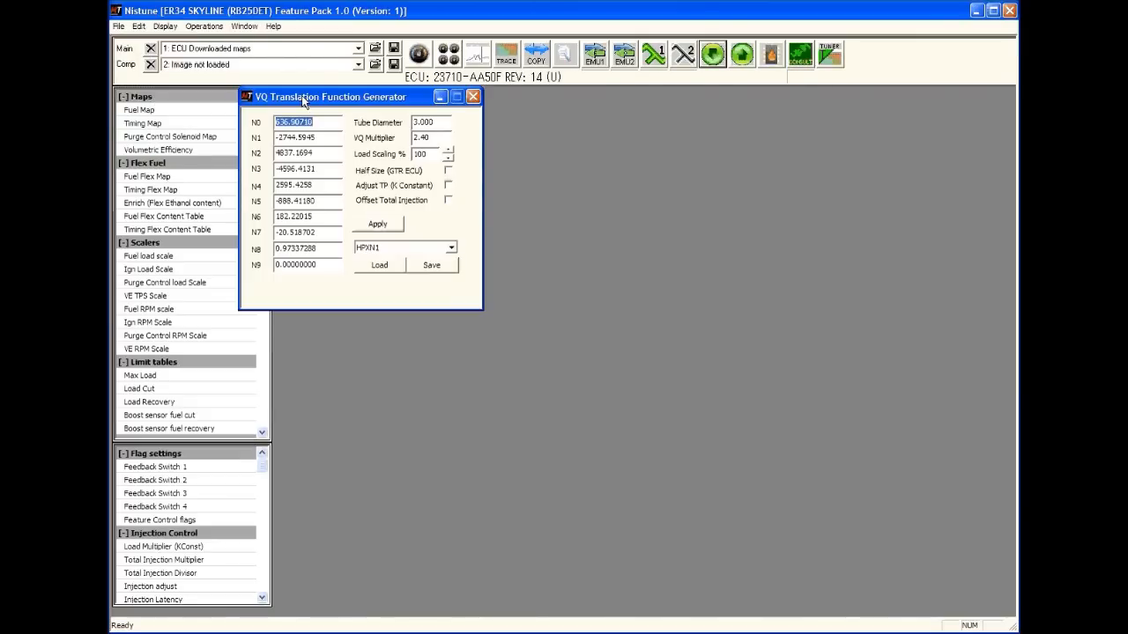
left_click_drag(330, 96, 379, 106)
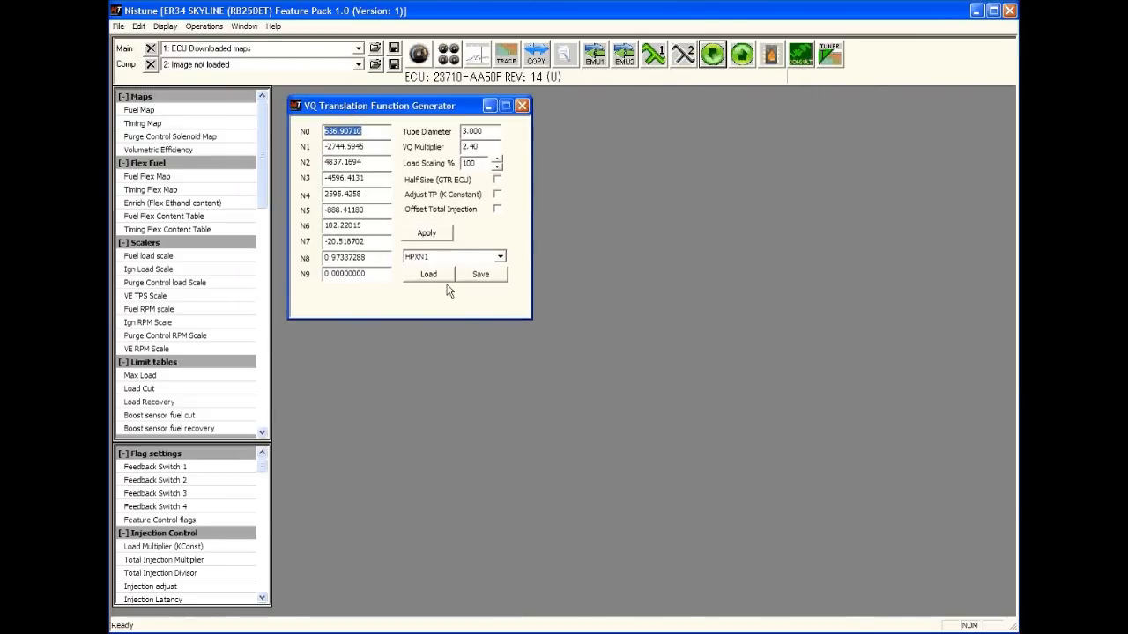
left_click(501, 256)
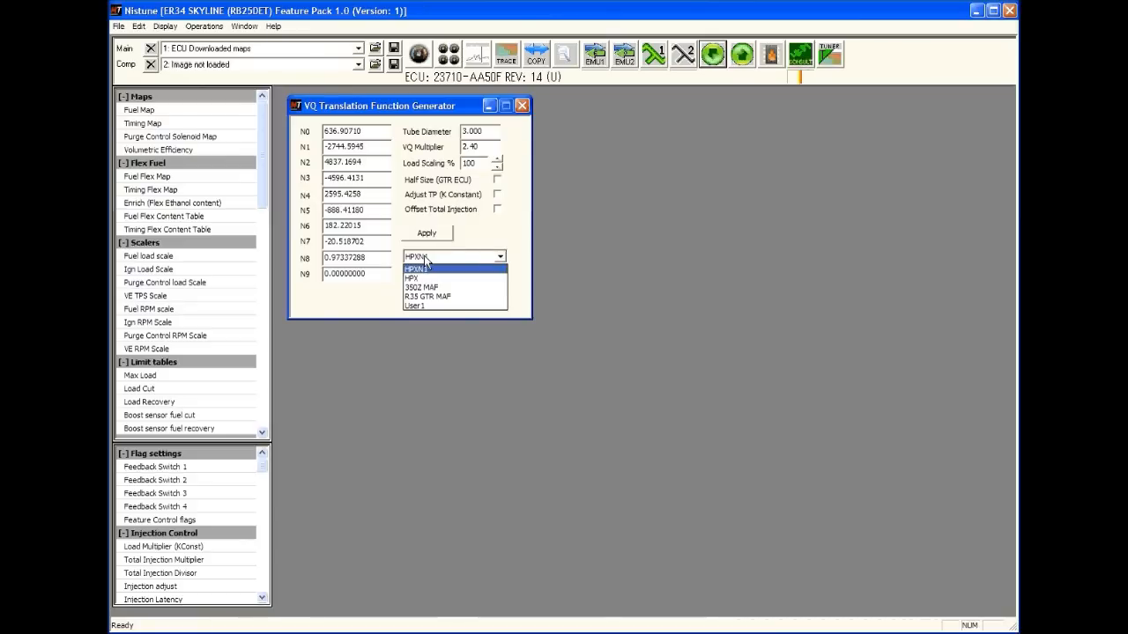
left_click(415, 256)
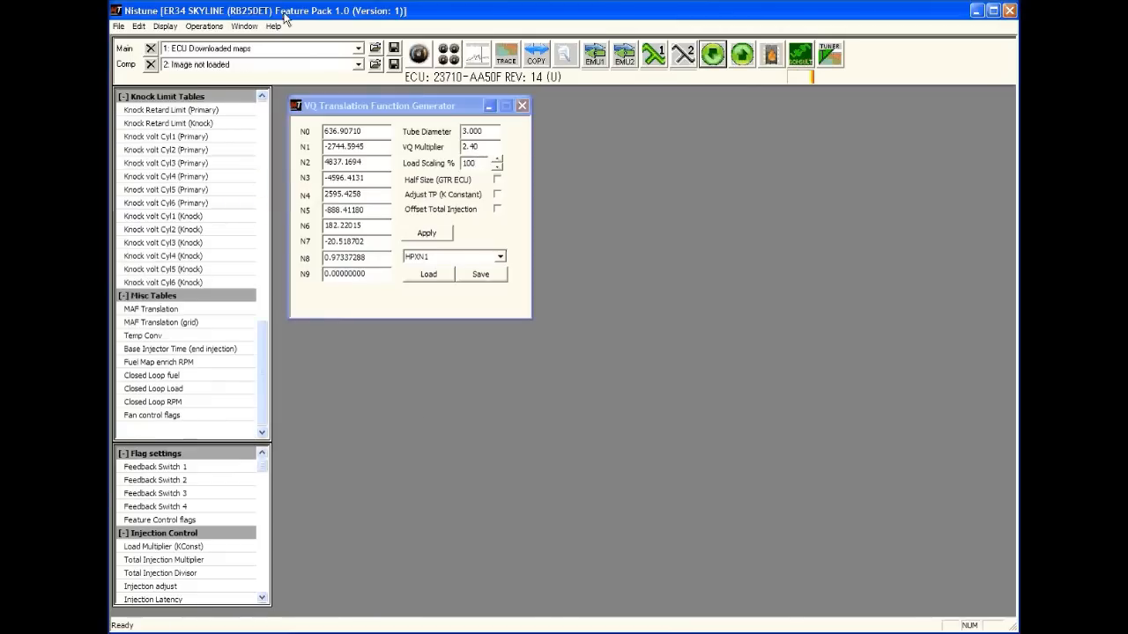
mouse_move(203, 353)
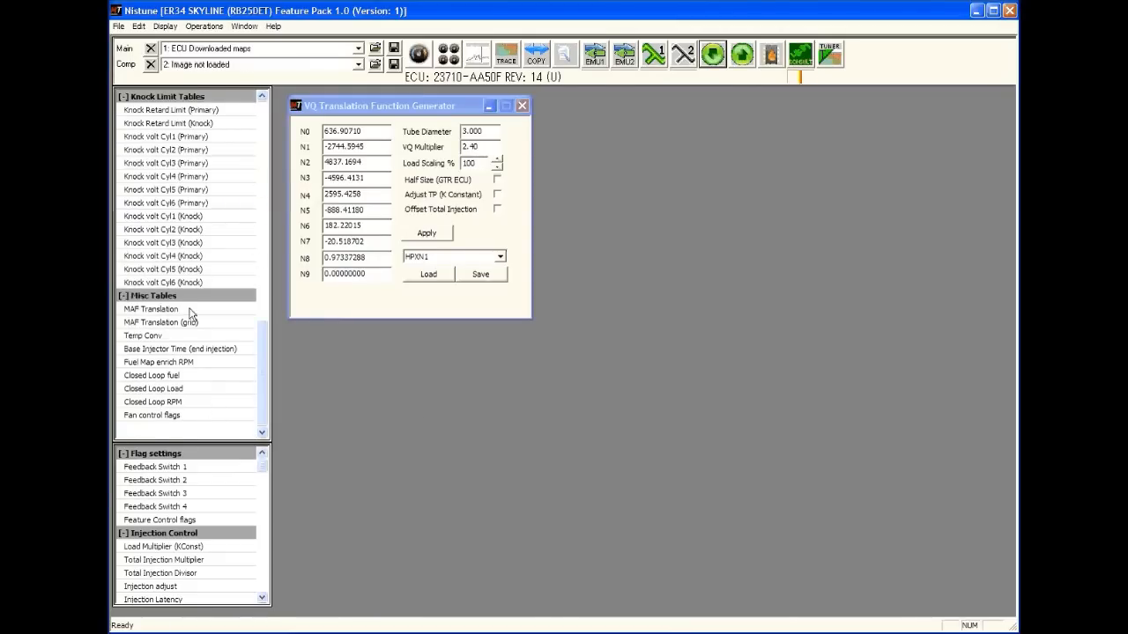
- Open the MAF Voltage Quantifier table, then bring the VQ generator window forward
left_click(151, 309)
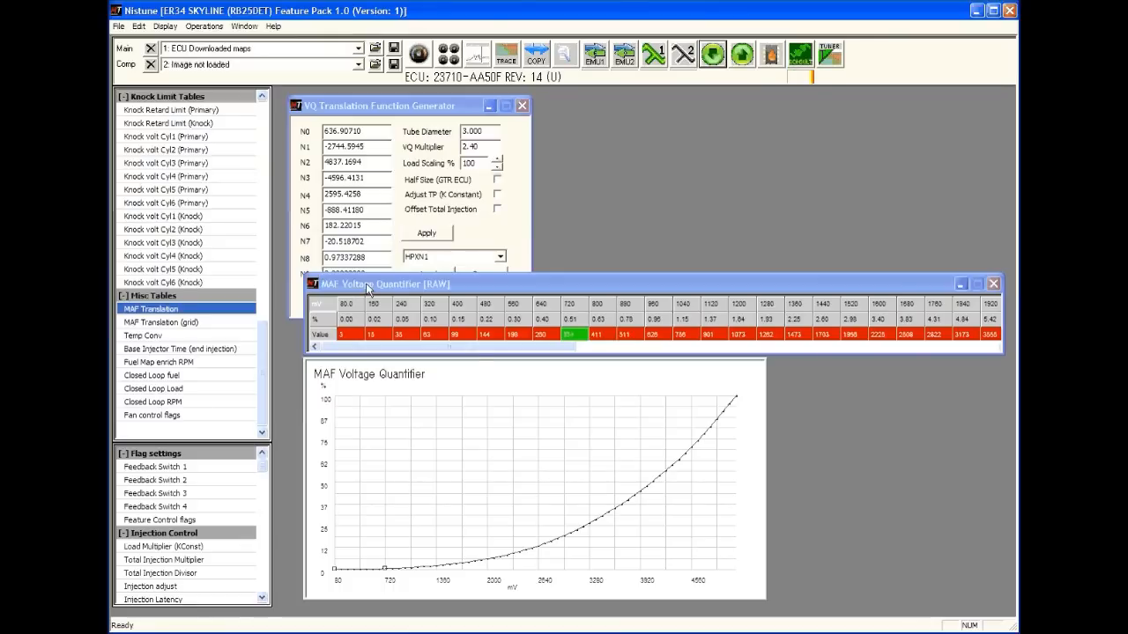
left_click(383, 284)
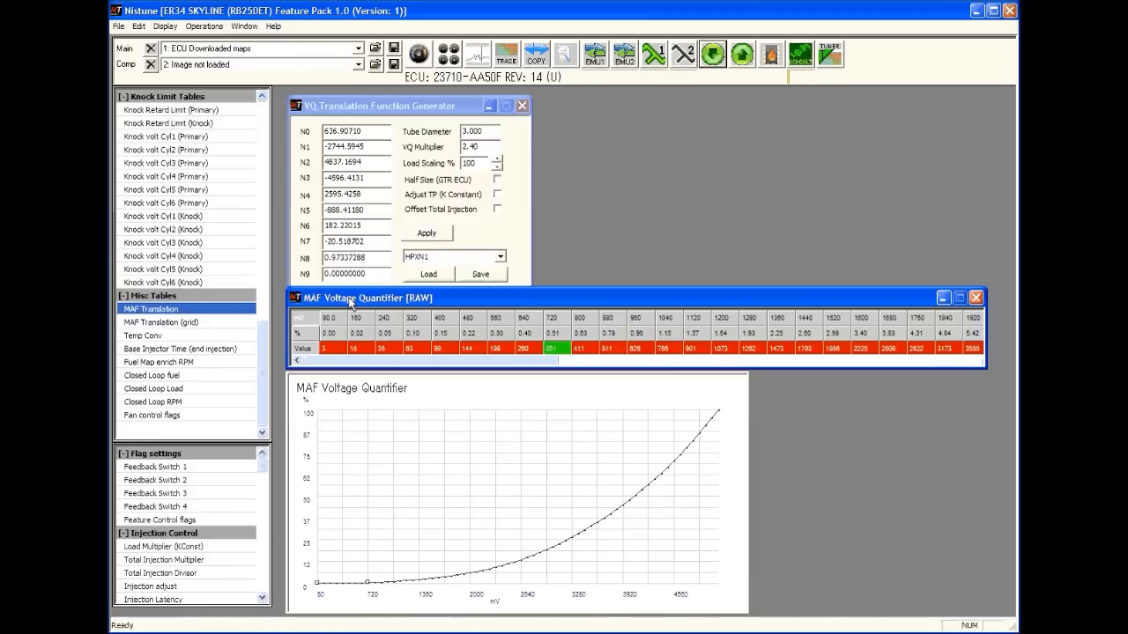
mouse_move(498, 554)
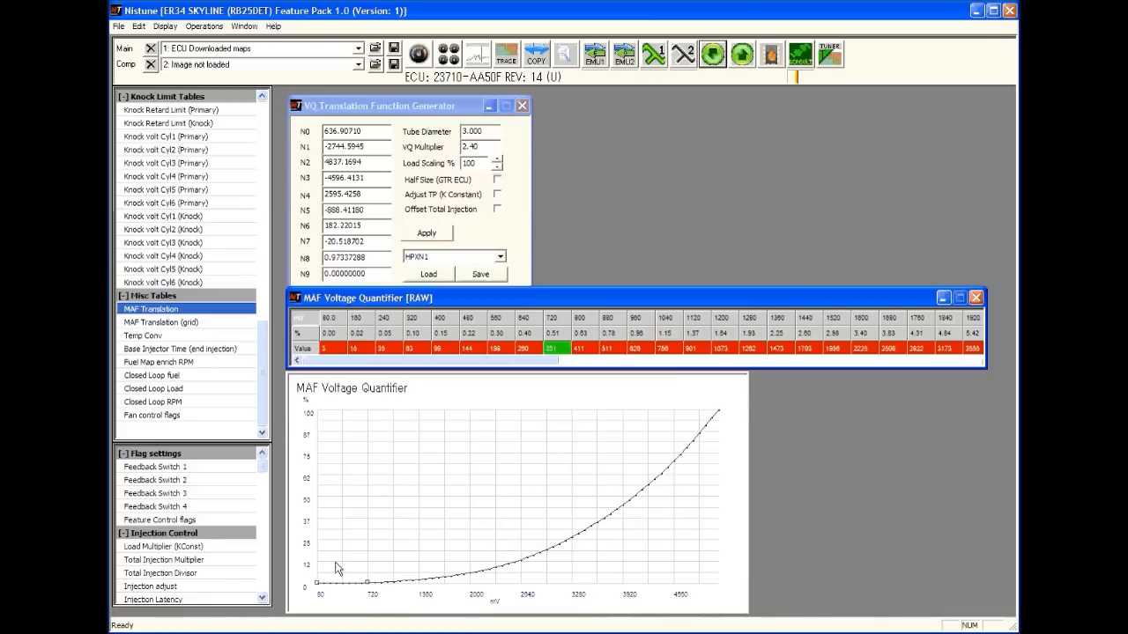
mouse_move(306, 431)
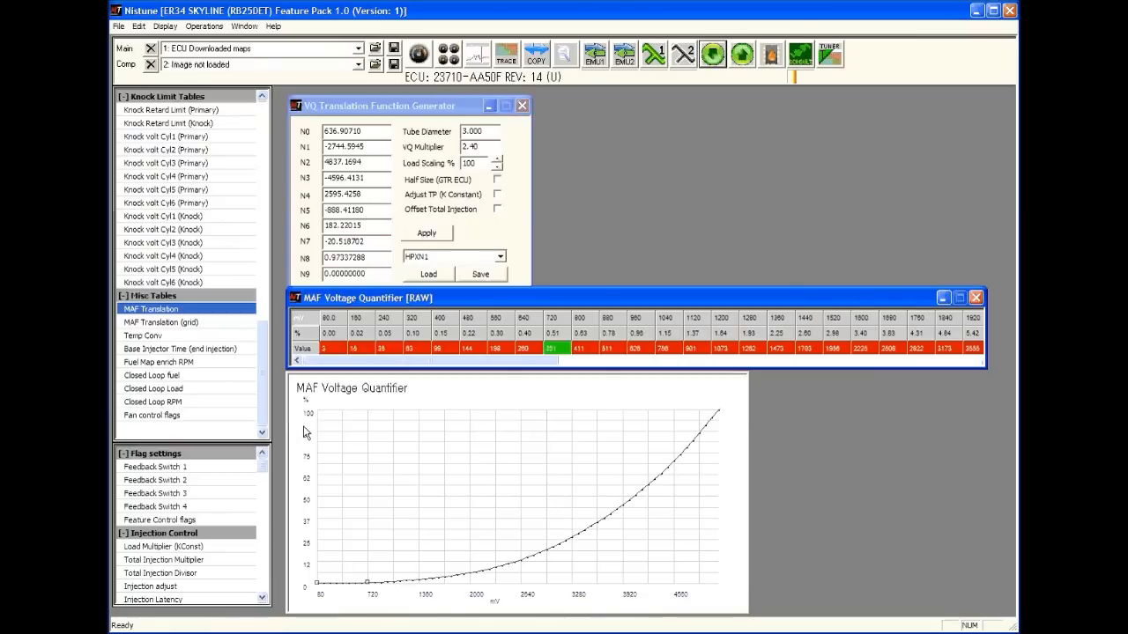
mouse_move(626, 568)
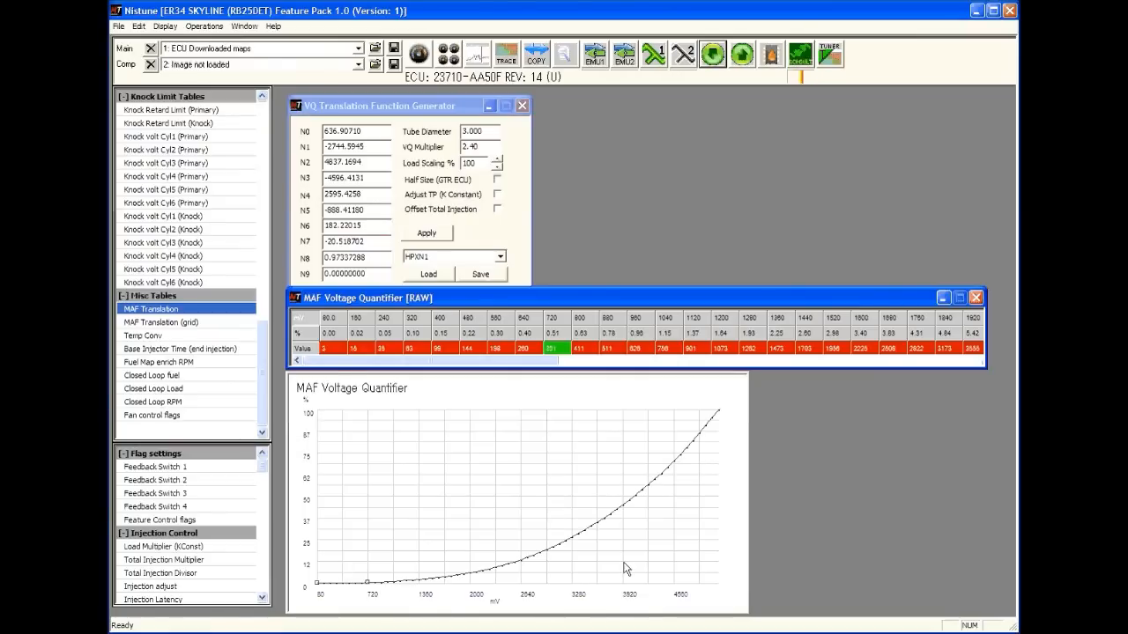
mouse_move(723, 418)
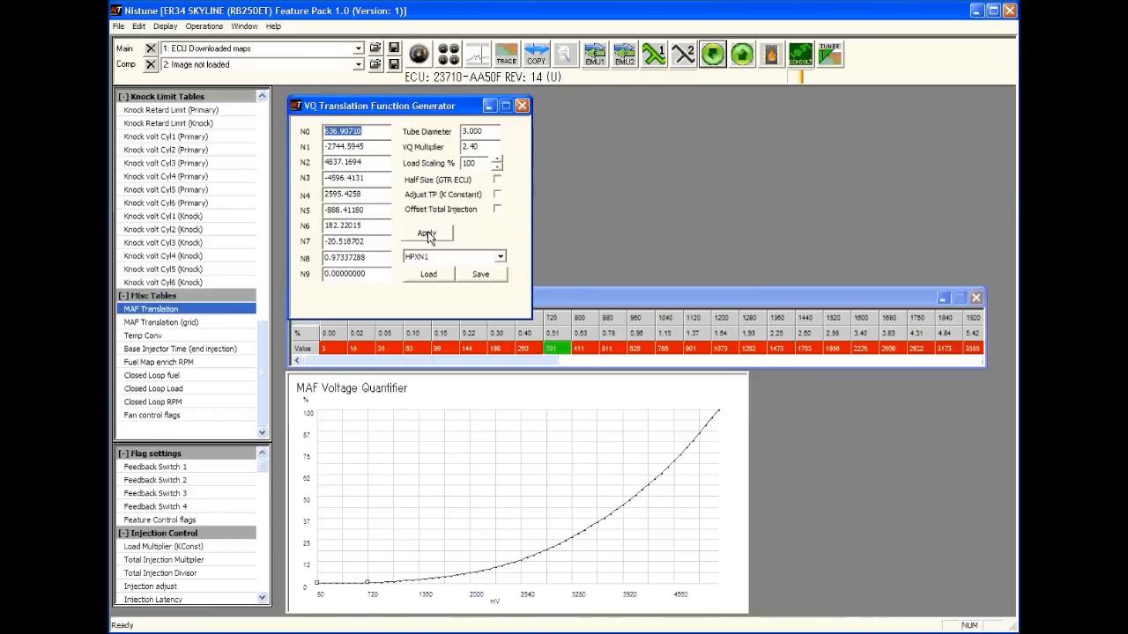
- Apply the HPXN1 coefficients to rebuild the MAF VQ table and upload it
left_click(426, 232)
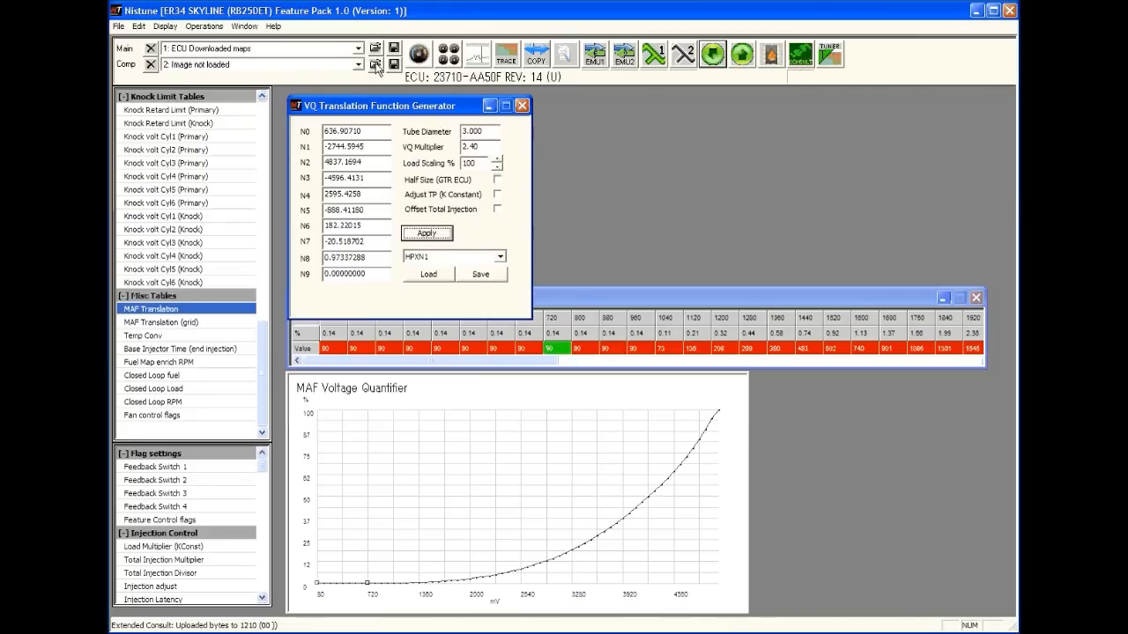
mouse_move(375, 63)
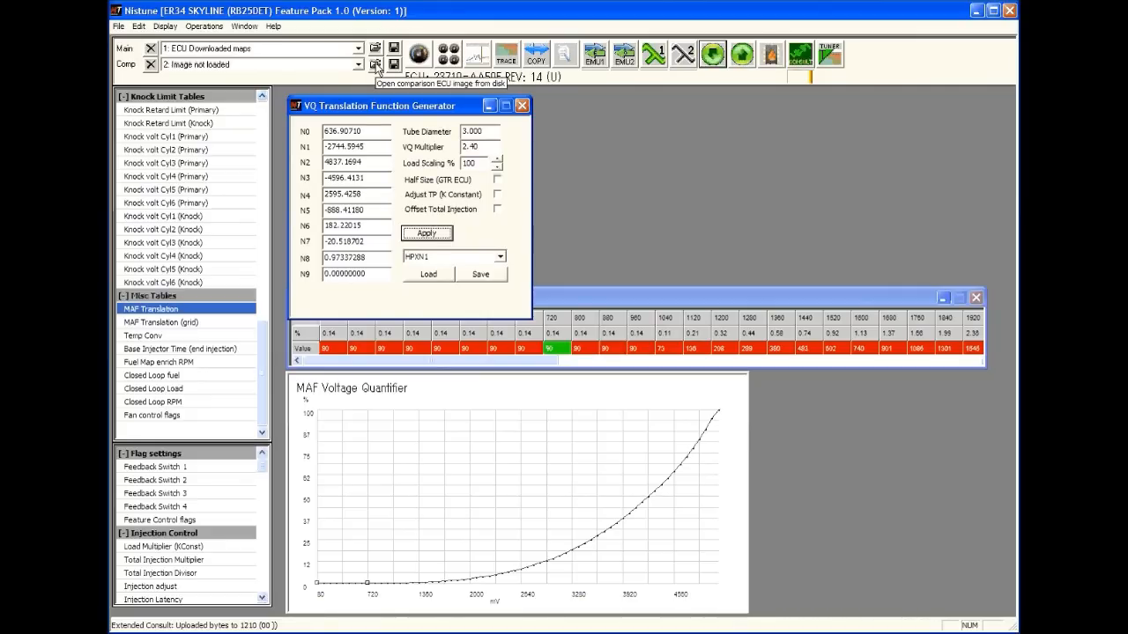
- Open the ER34_RB25DET_AA50F_MT_FP image from ROM_Pack as the comparison image
left_click(376, 63)
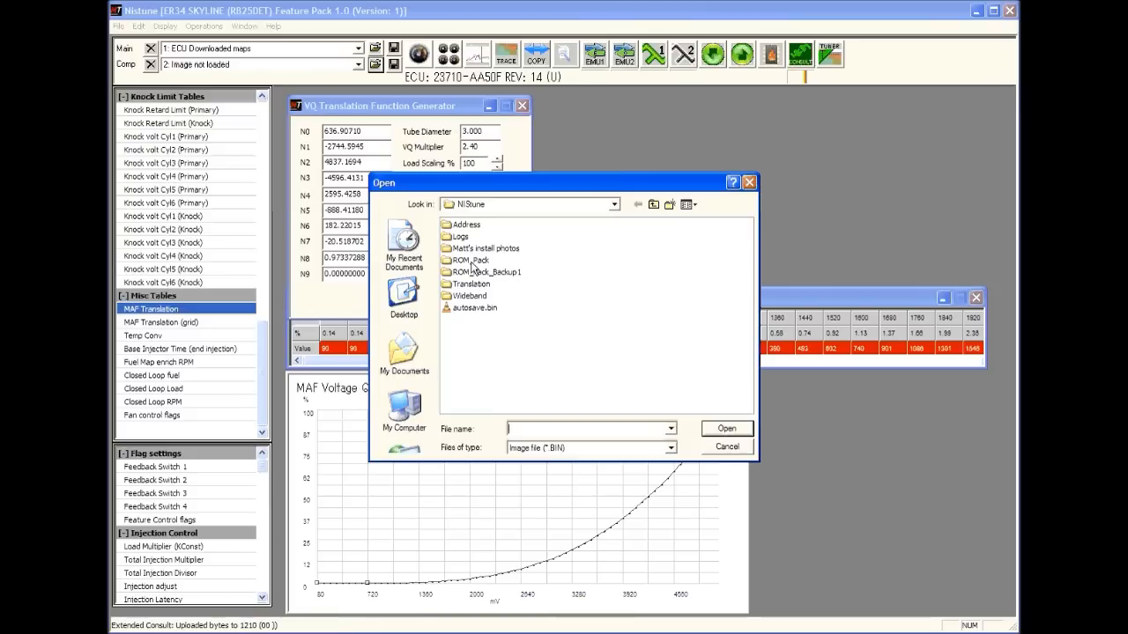
double_click(471, 259)
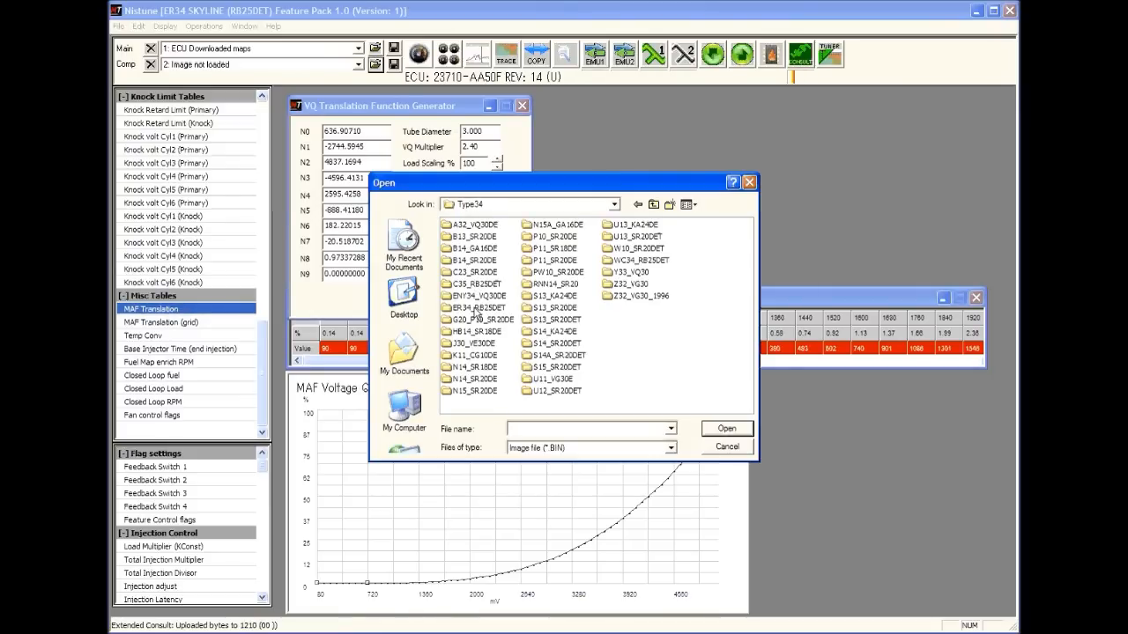
double_click(476, 295)
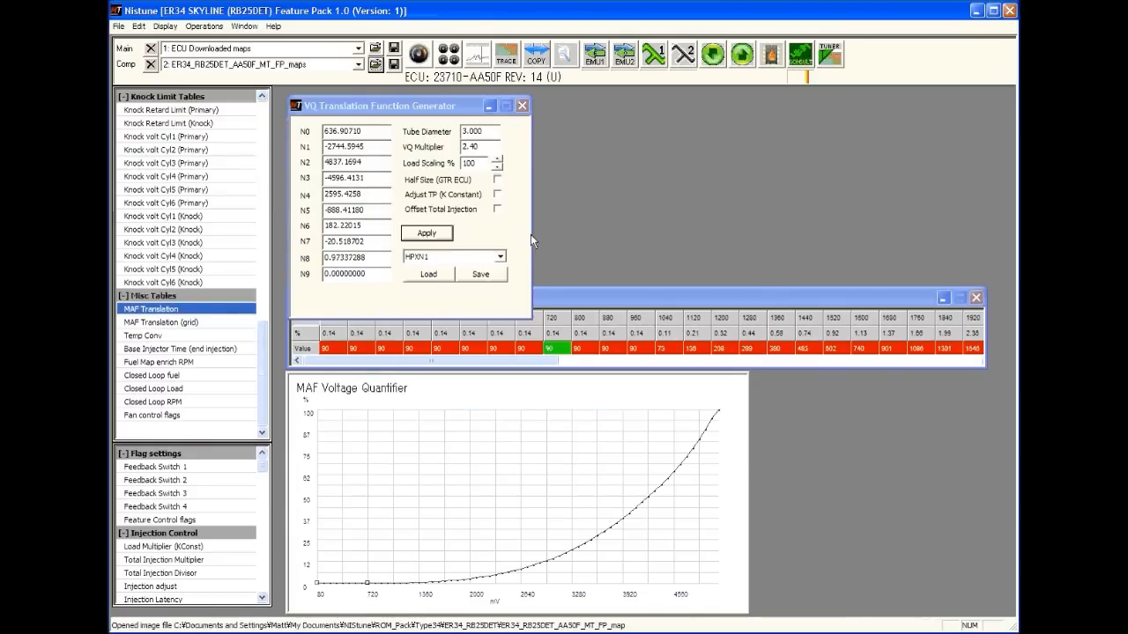
- Overlay the comparison curve and regenerate the VQ curve with 40% load scaling
left_click(564, 55)
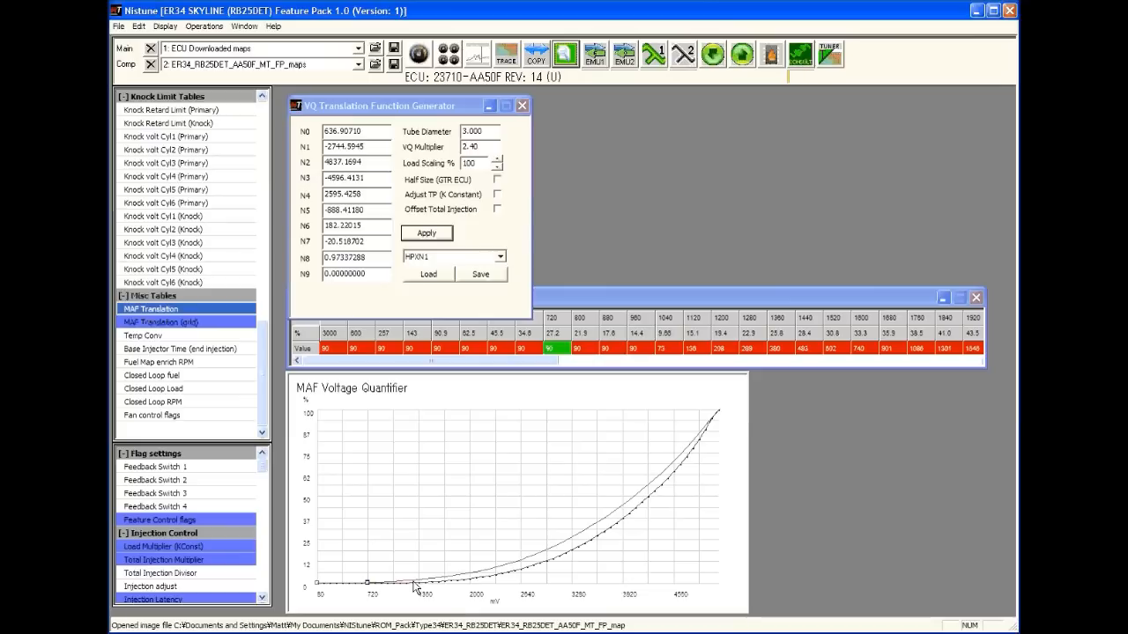
mouse_move(551, 550)
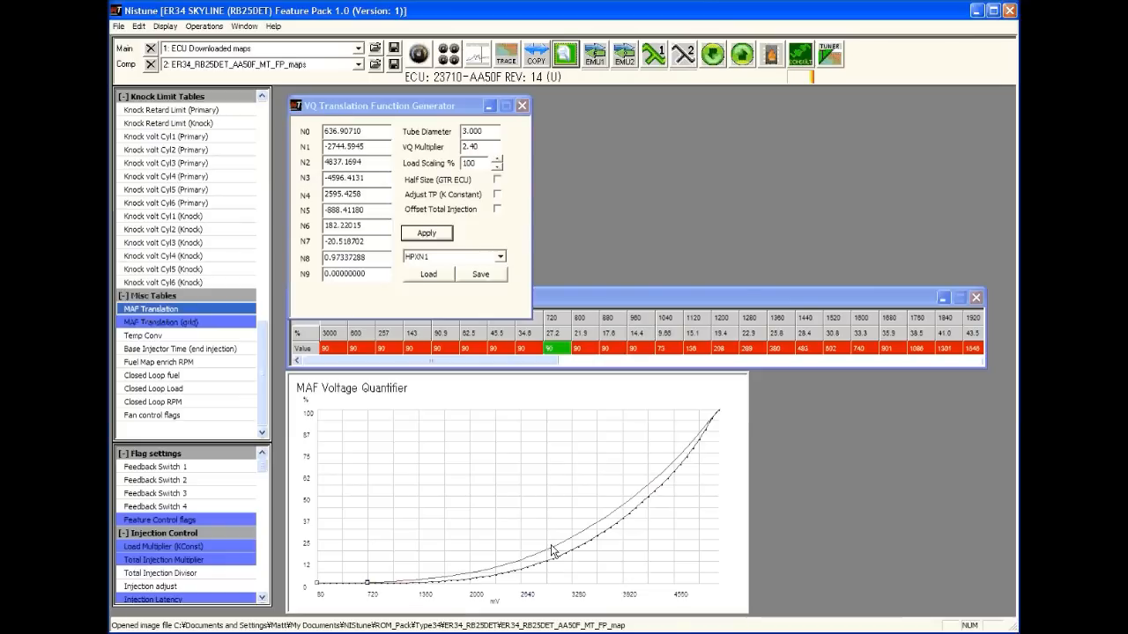
mouse_move(559, 551)
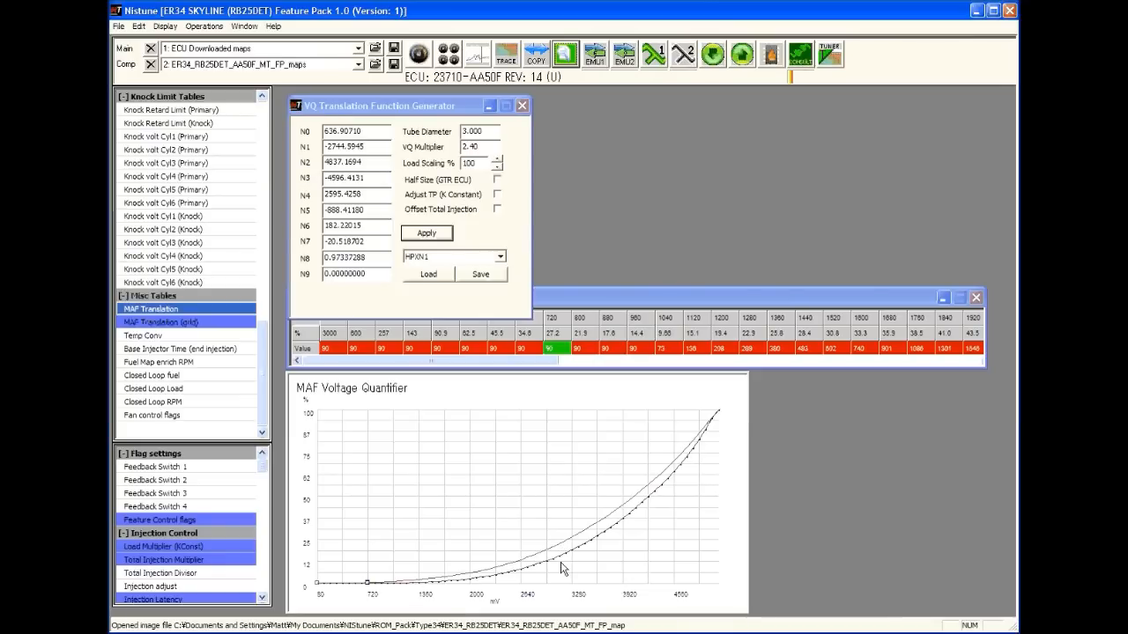
mouse_move(601, 540)
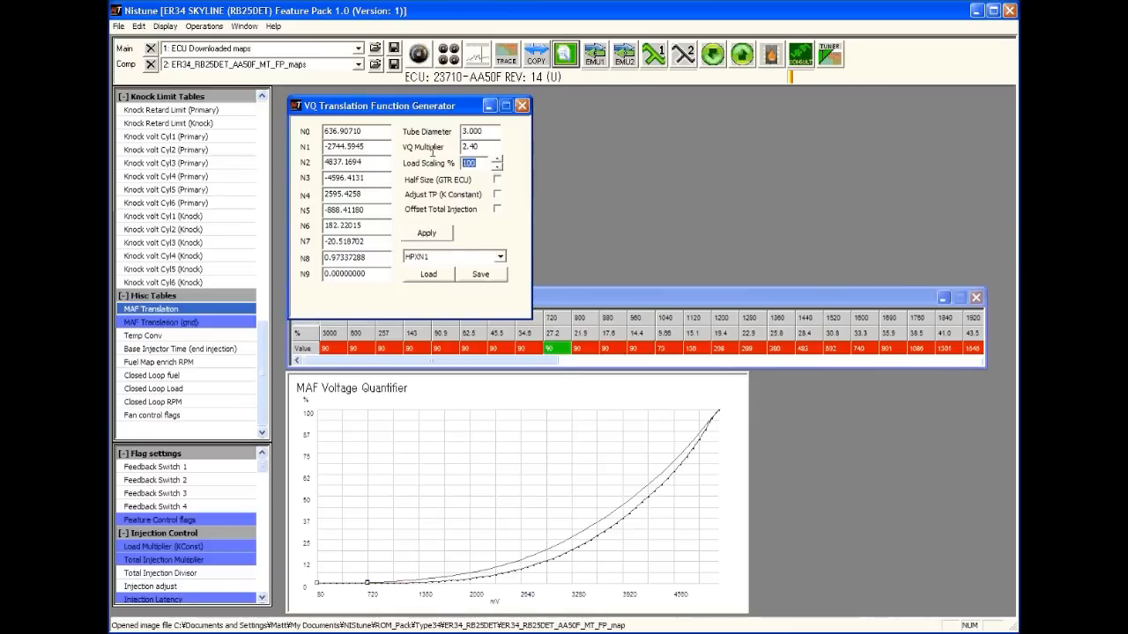
type("40")
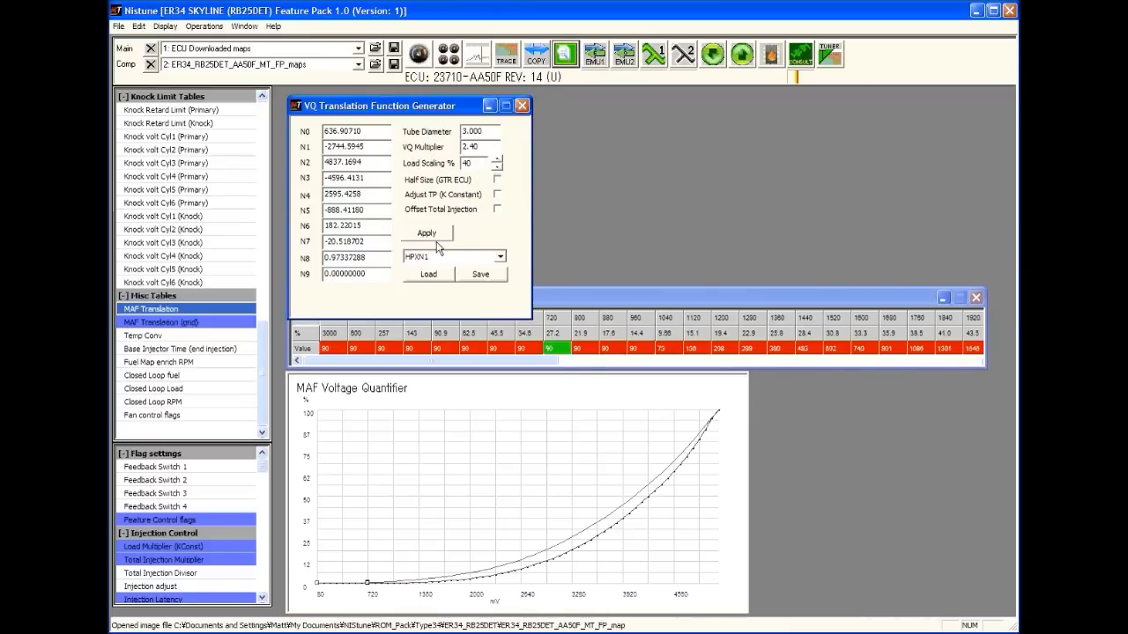
left_click(427, 233)
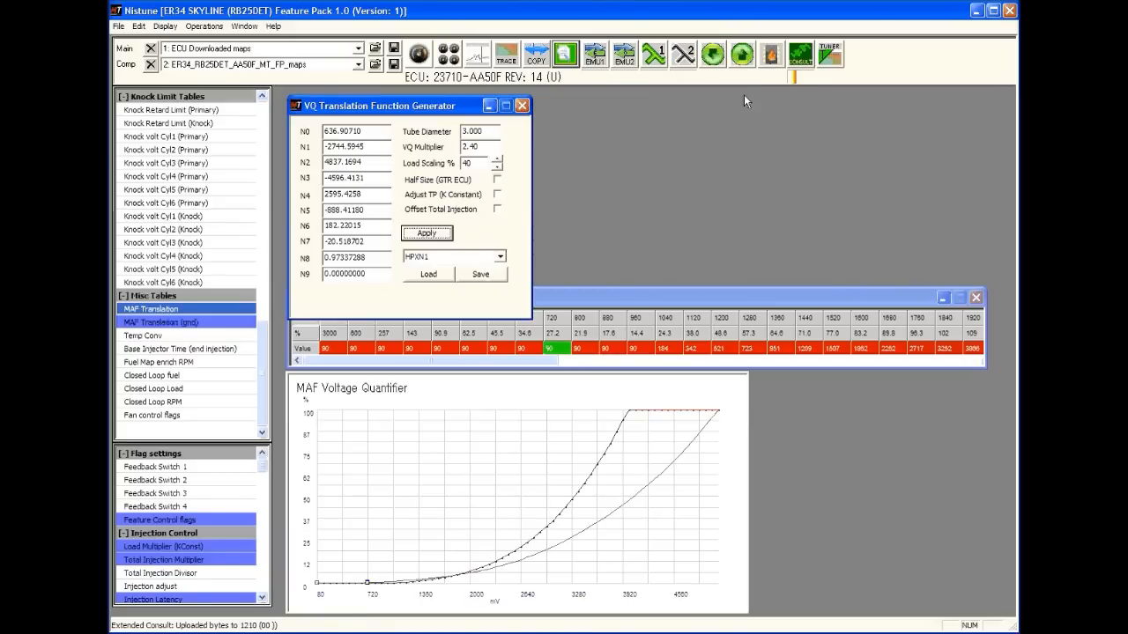
- Resynchronise the tune with the ECU until Resync completed is reported
left_click(742, 55)
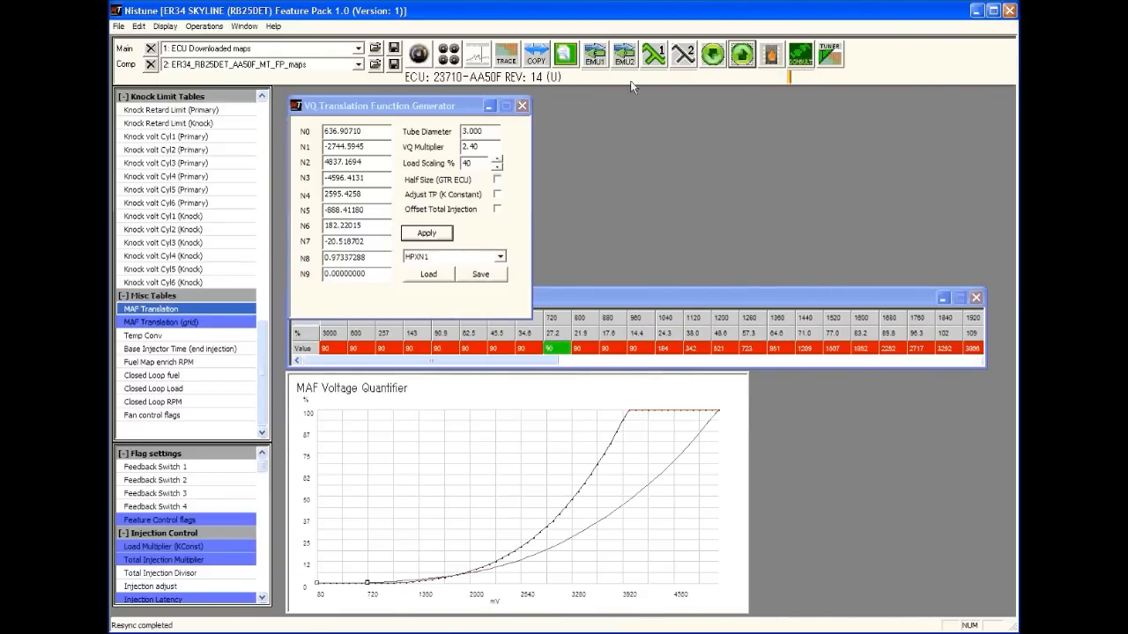
mouse_move(581, 106)
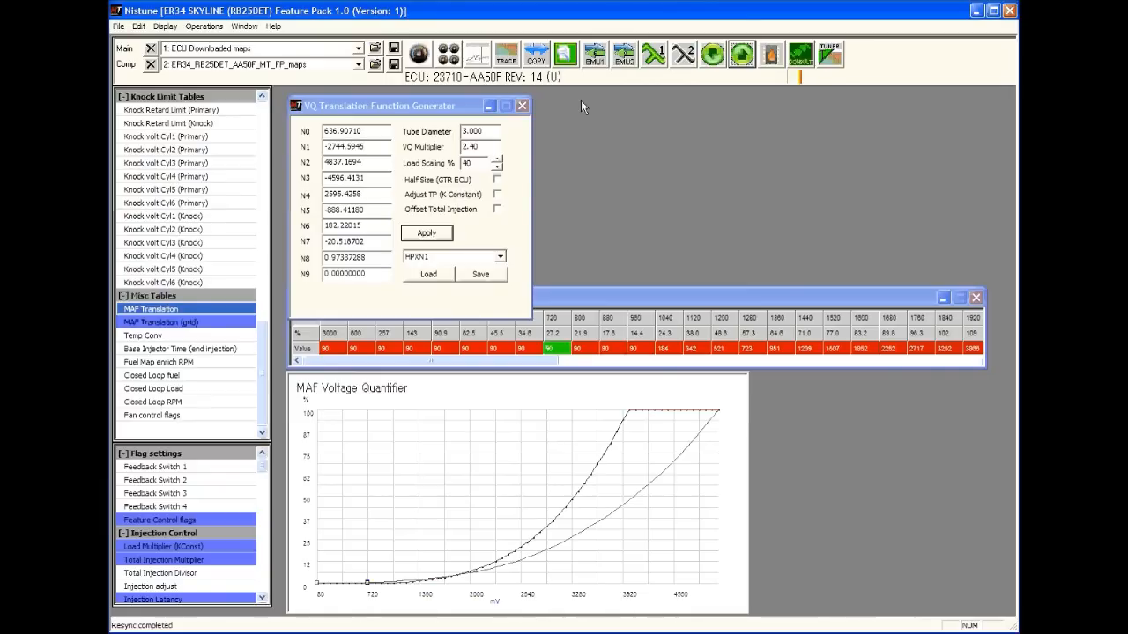
- Set the wideband type to Innovate MTS on COM9 in the Configuration settings
left_click(118, 25)
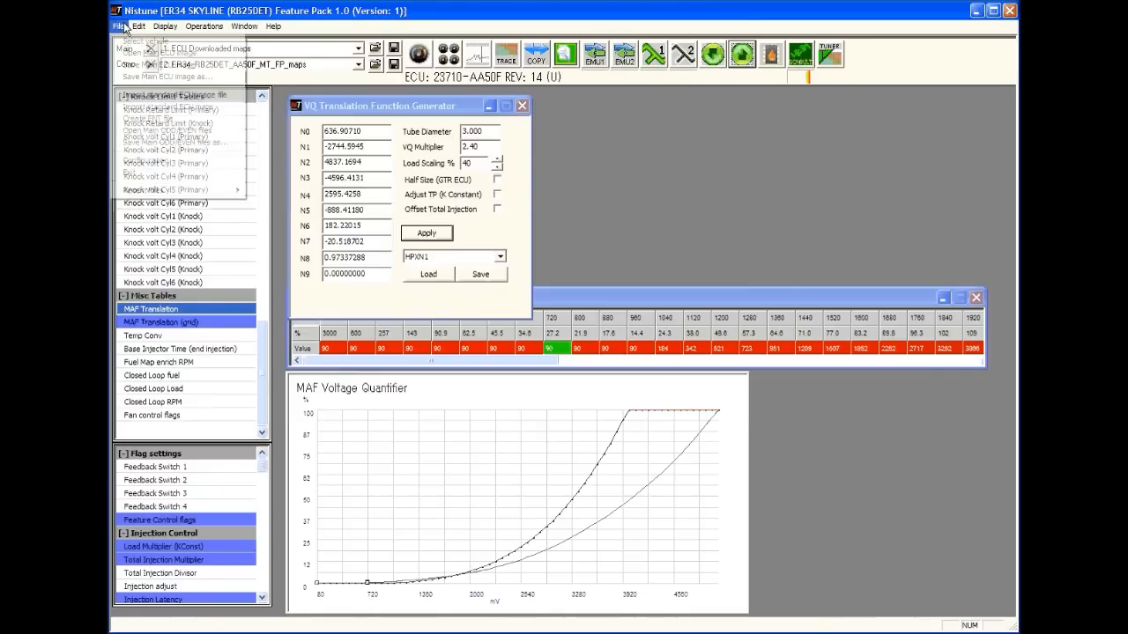
left_click(119, 26)
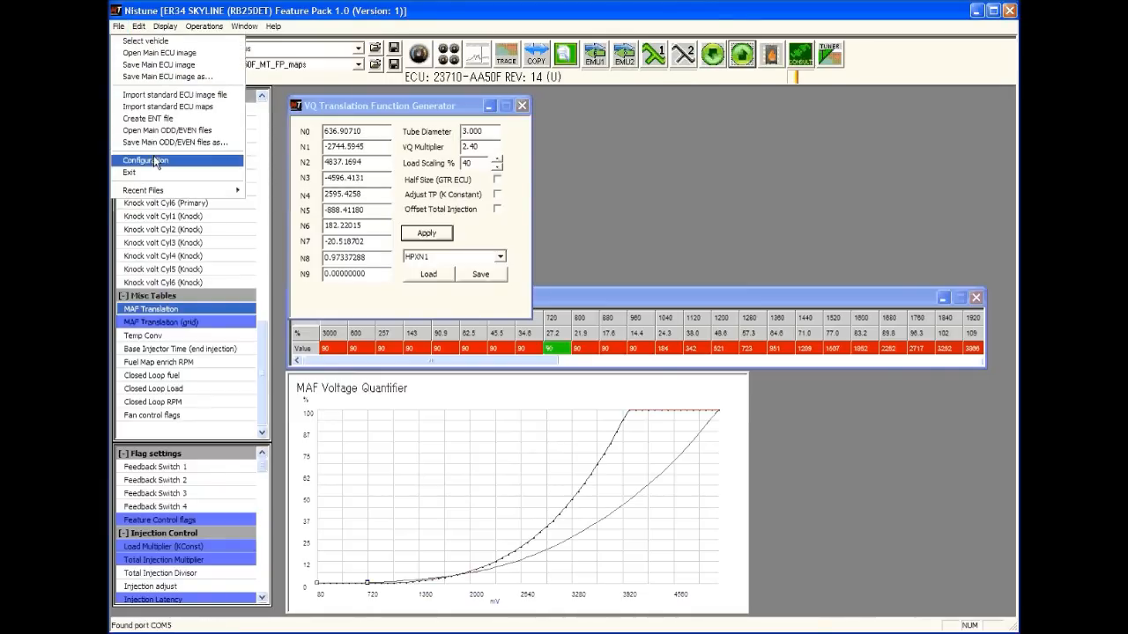
left_click(144, 160)
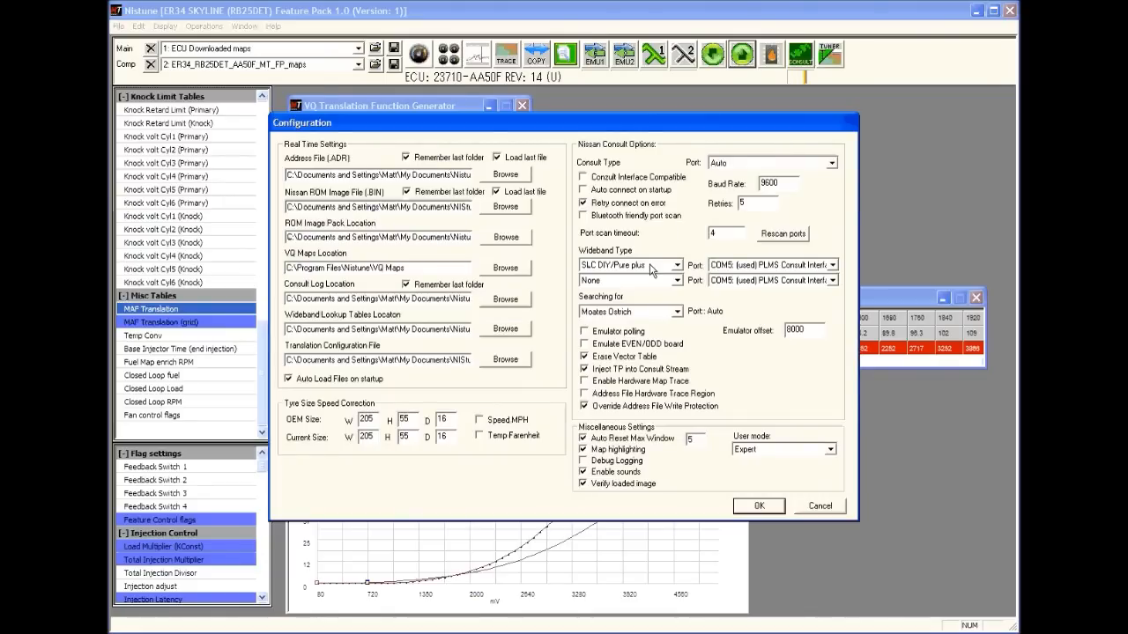
left_click(677, 264)
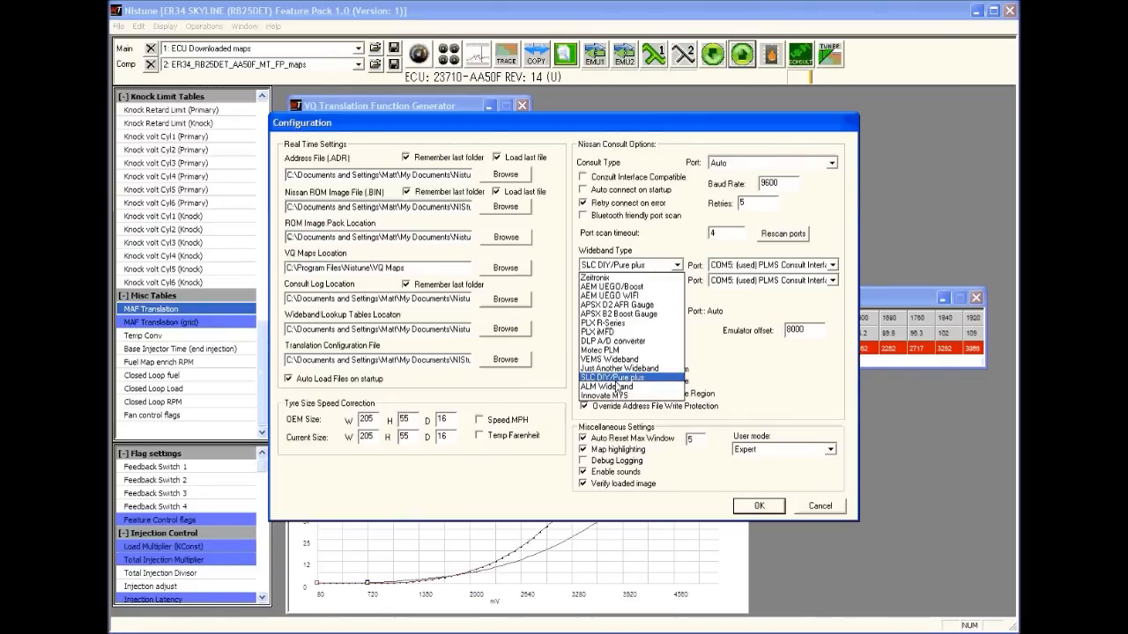
left_click(605, 395)
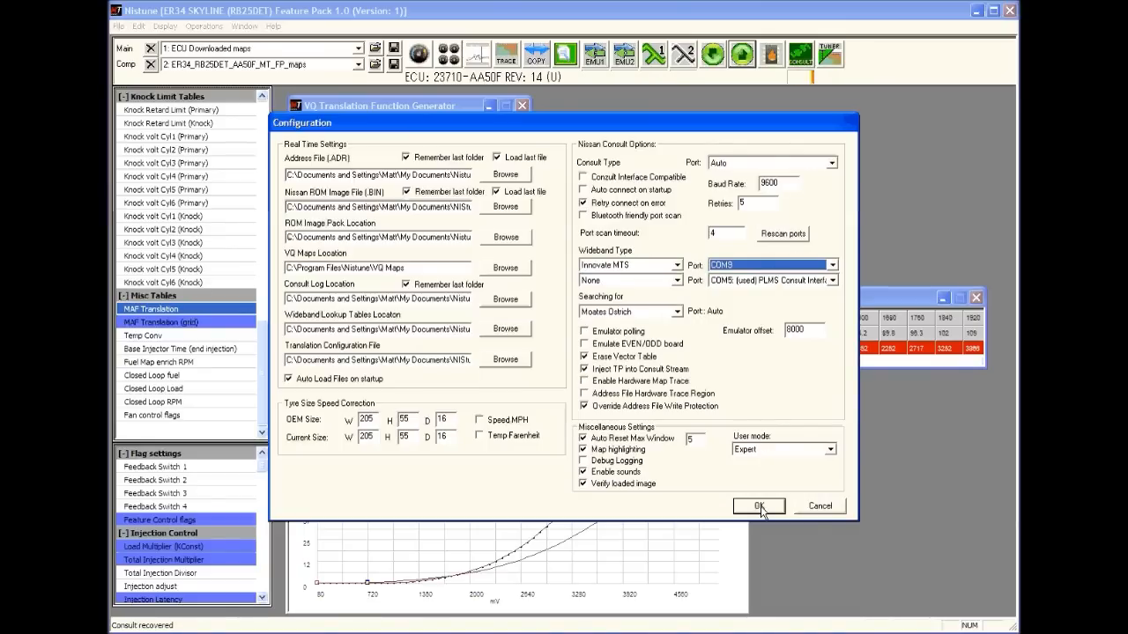
left_click(758, 505)
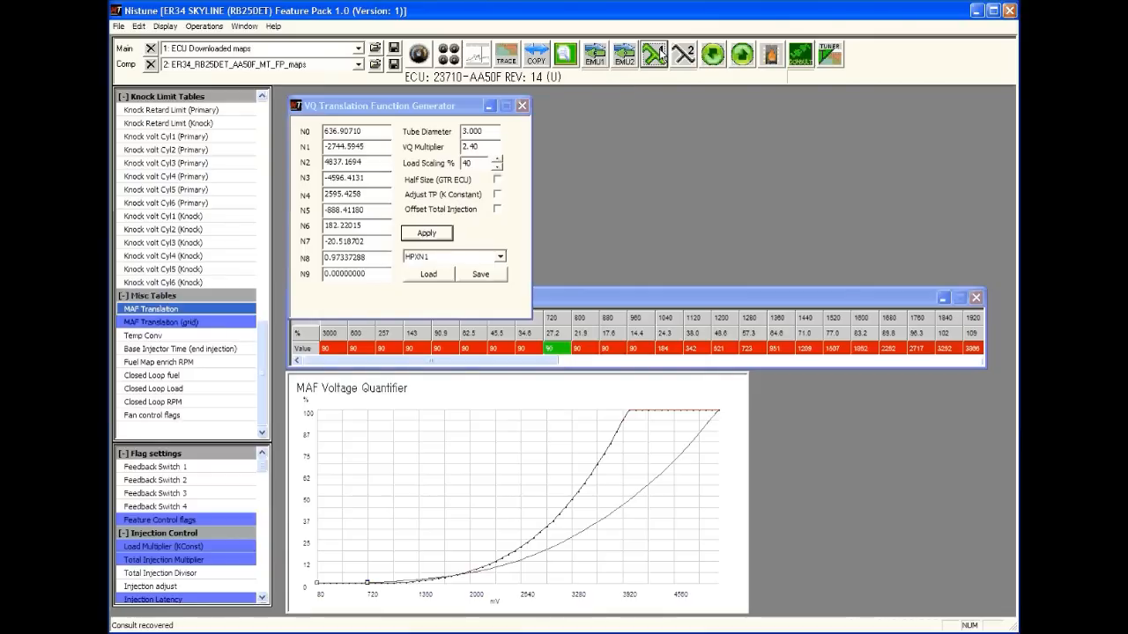
- Show the live wideband AFR gauge and Consult sensor data beside the MAF curve
left_click(654, 54)
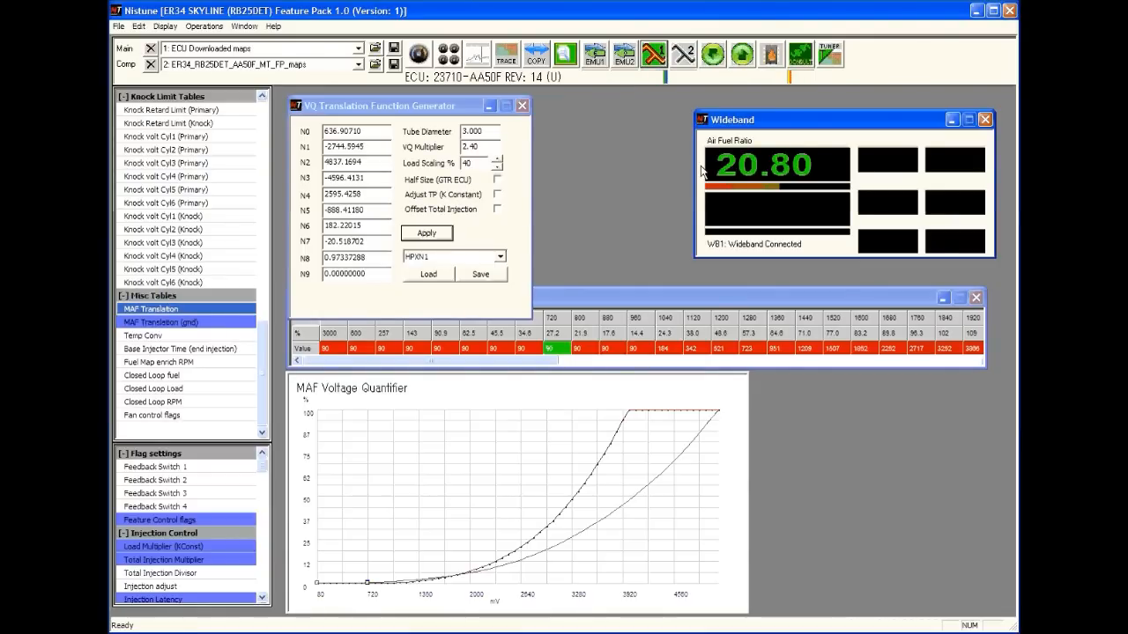
mouse_move(789, 129)
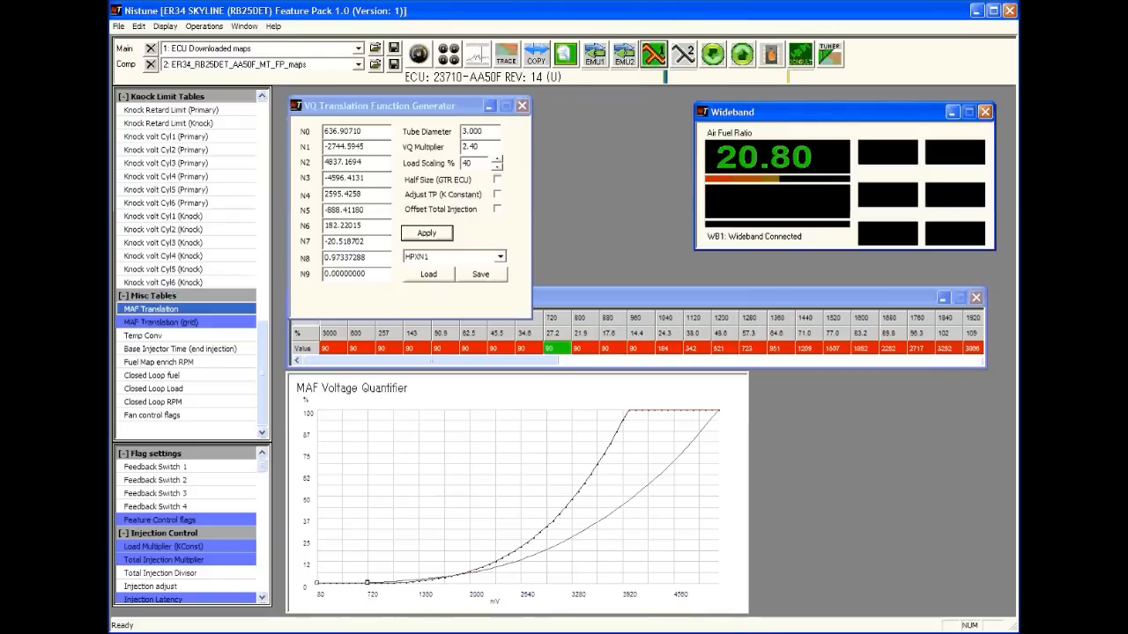
left_click(653, 55)
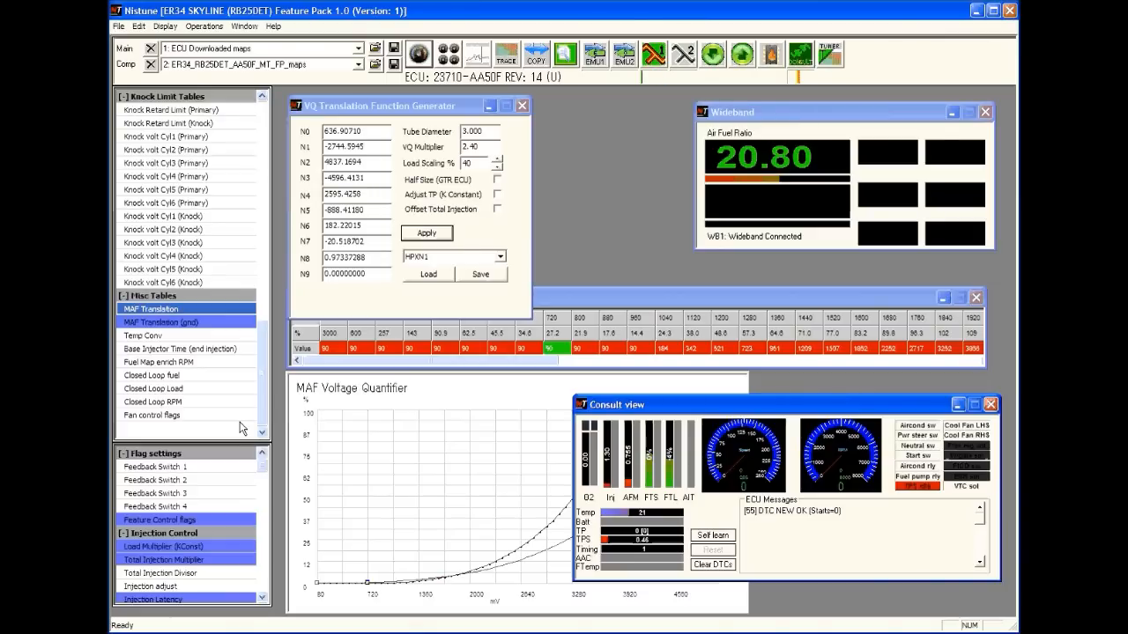
mouse_move(185, 560)
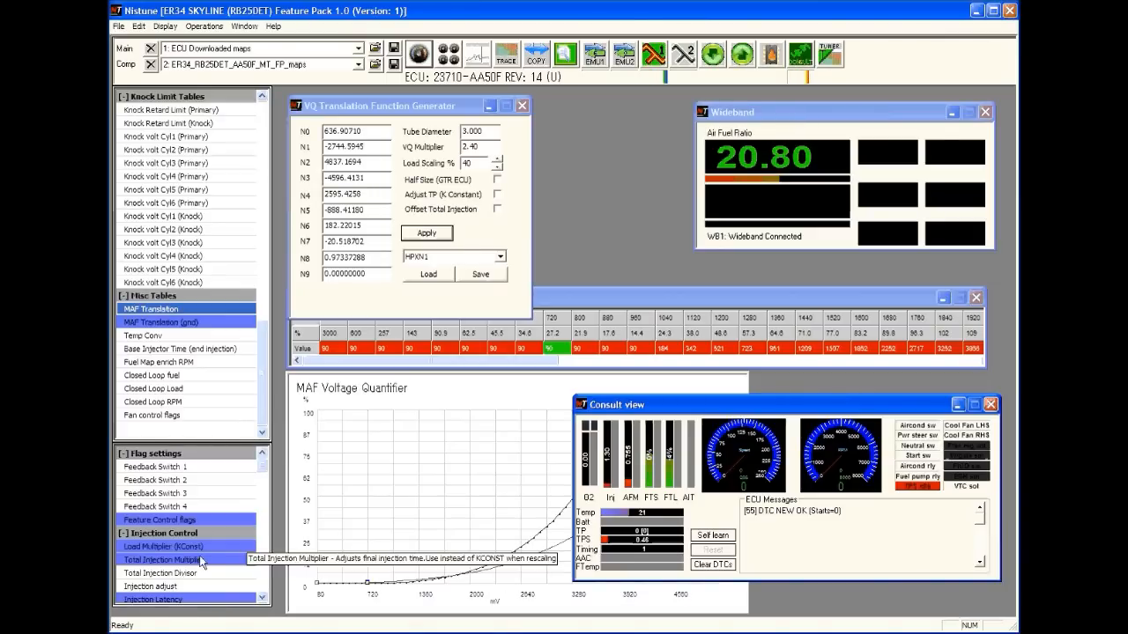
- Open the KCONST TP Multiplier editor, showing 100% (value 531)
left_click(162, 546)
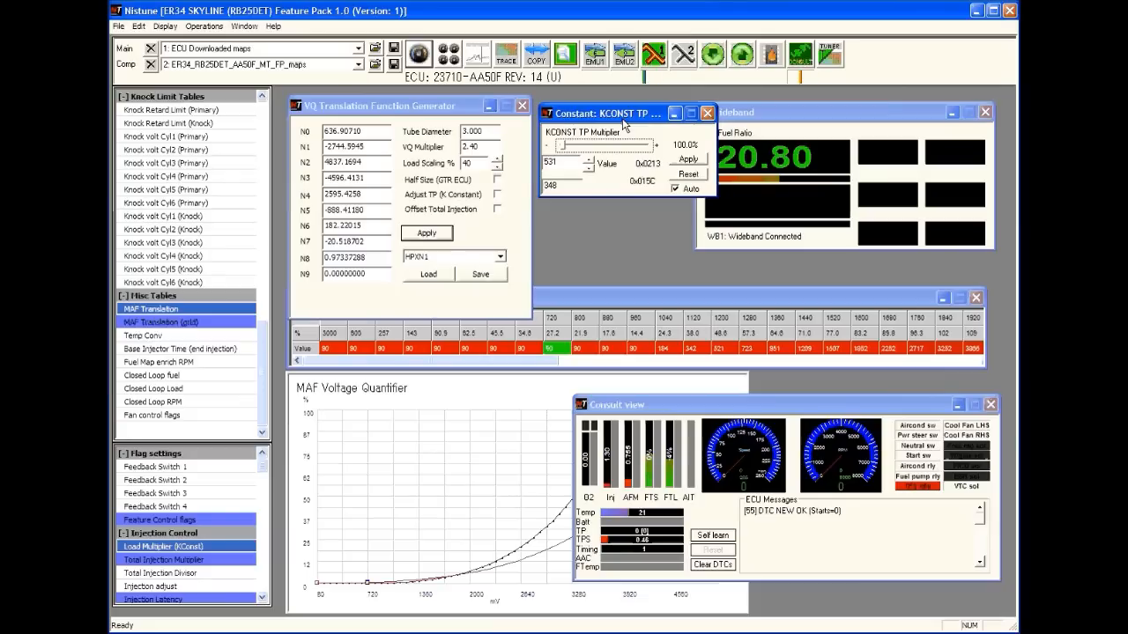
mouse_move(464, 215)
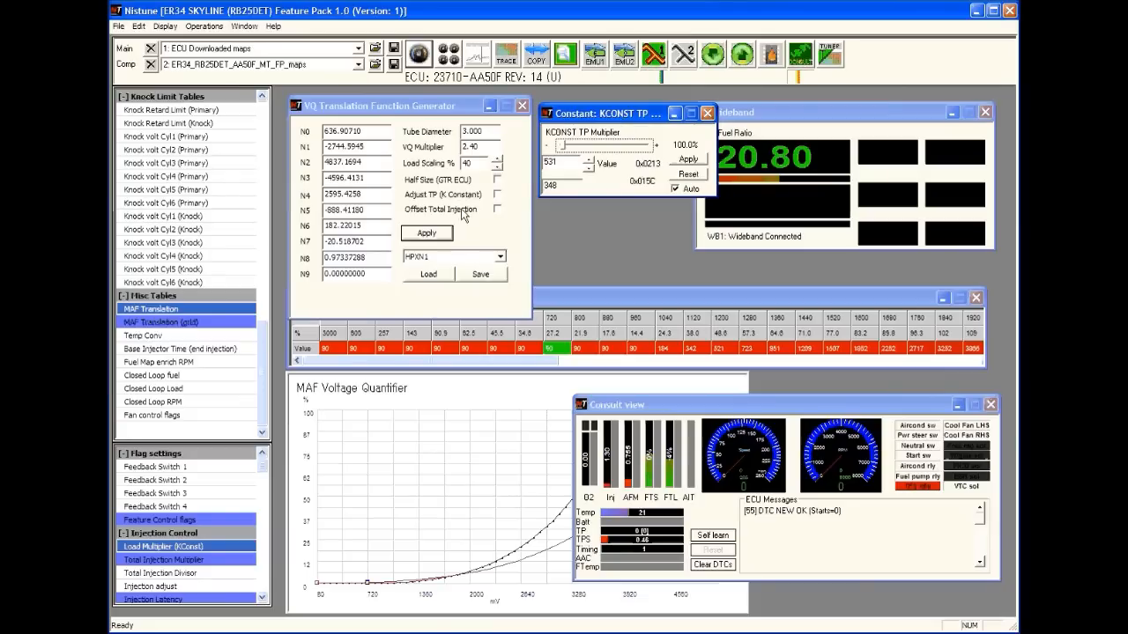
mouse_move(162, 560)
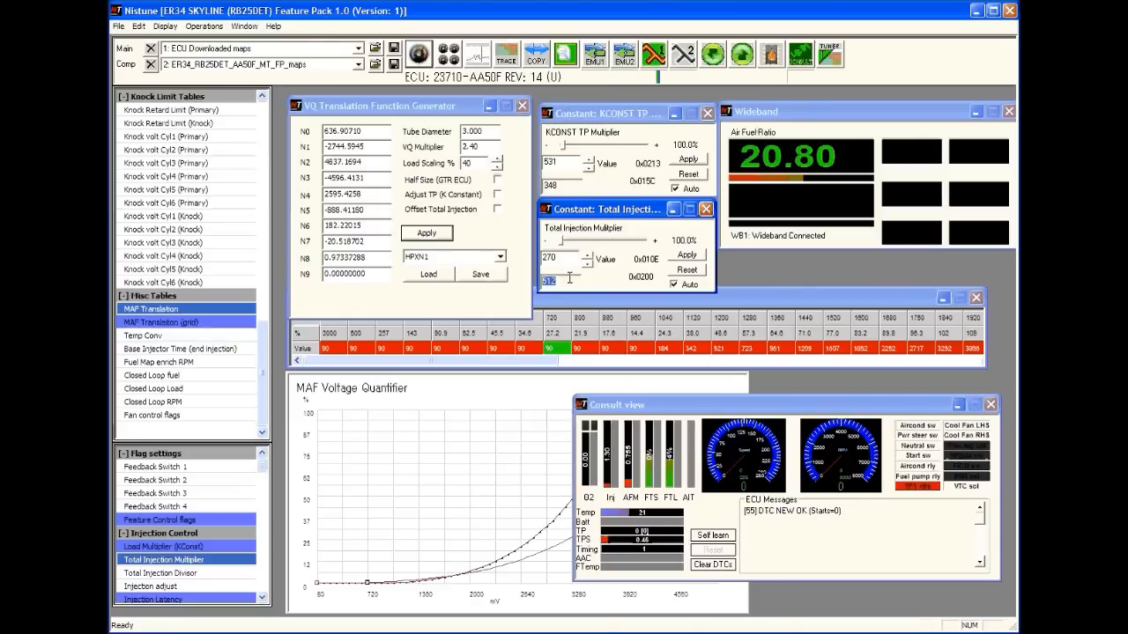
mouse_move(262, 195)
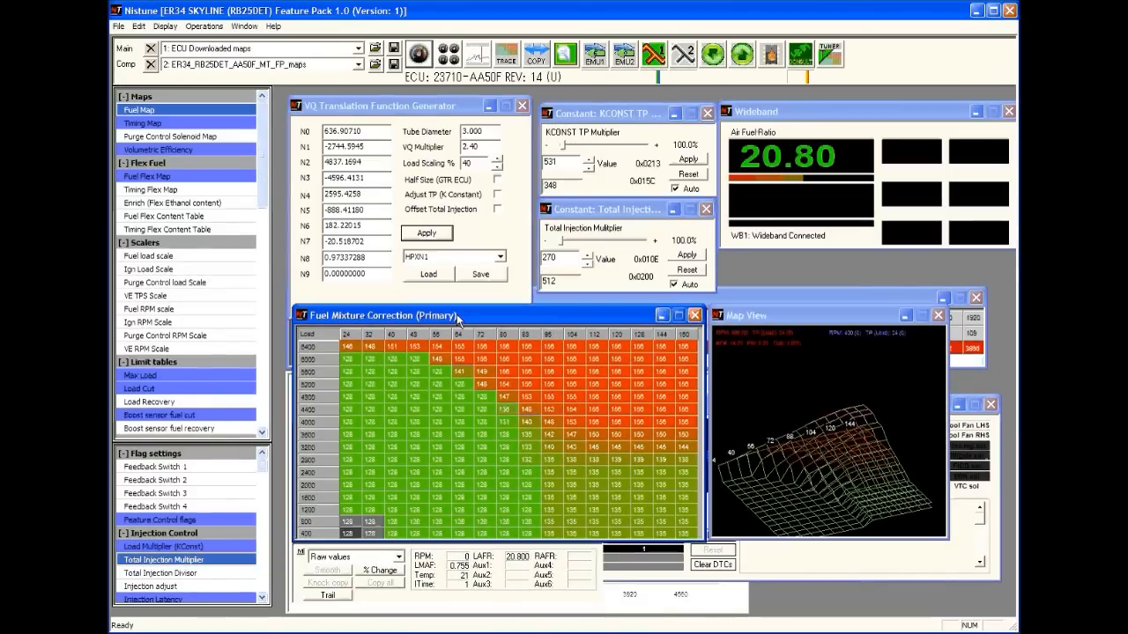
left_click(351, 335)
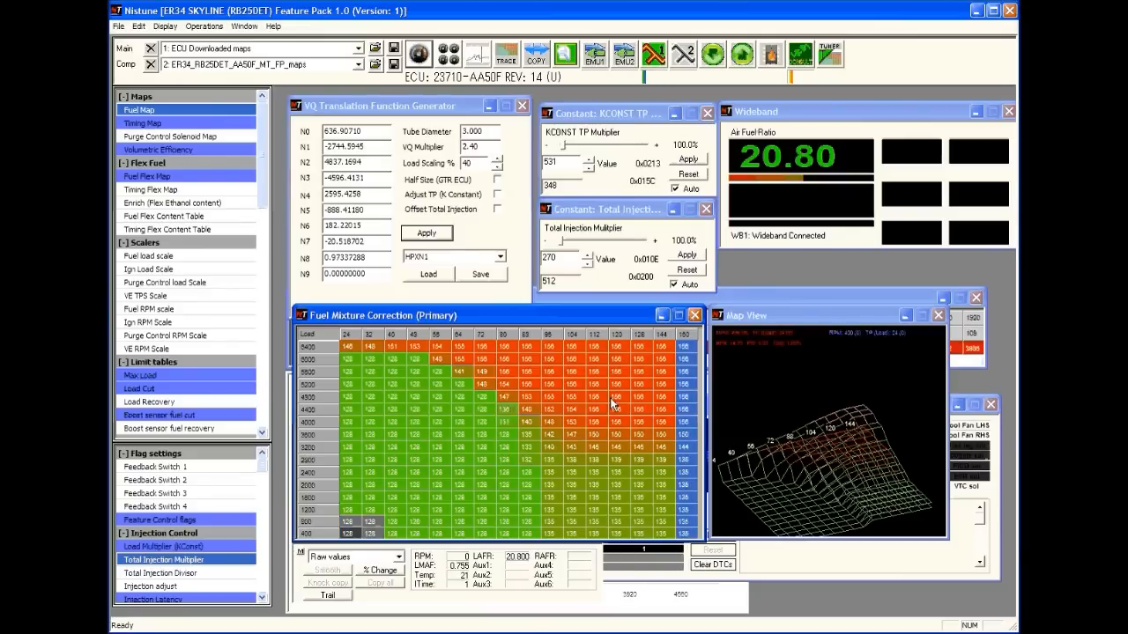
mouse_move(529, 390)
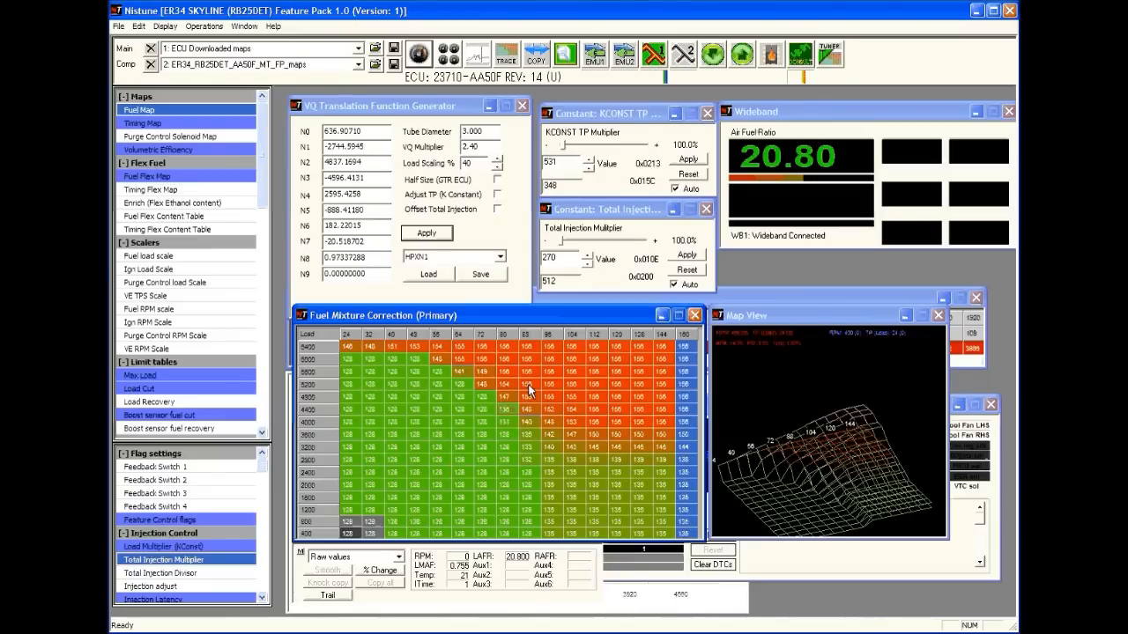
mouse_move(432, 386)
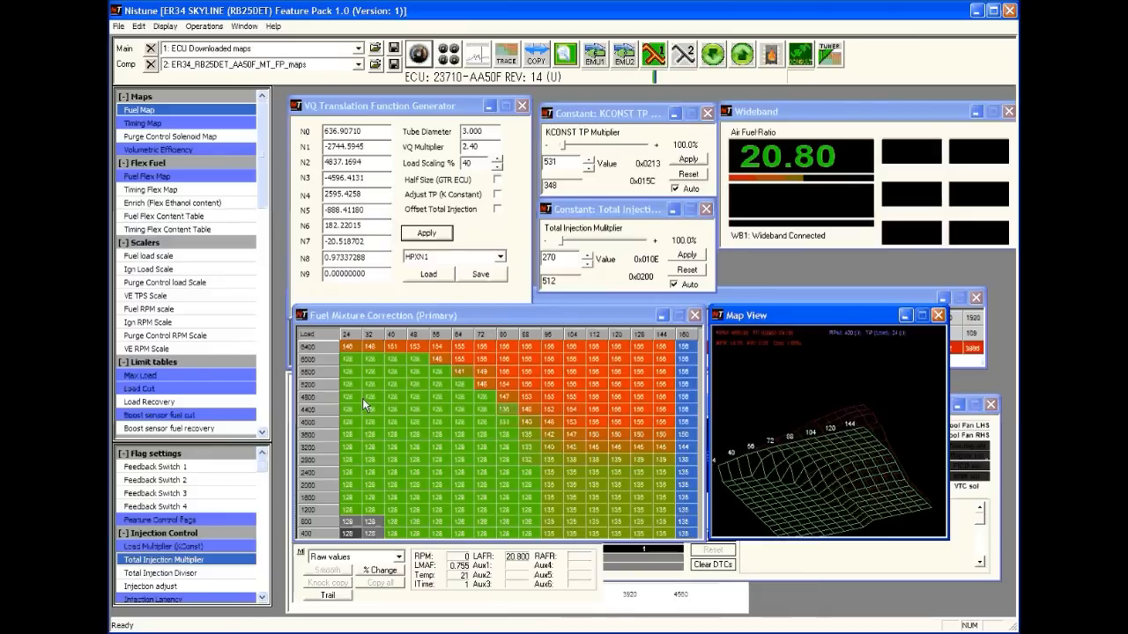
mouse_move(352, 370)
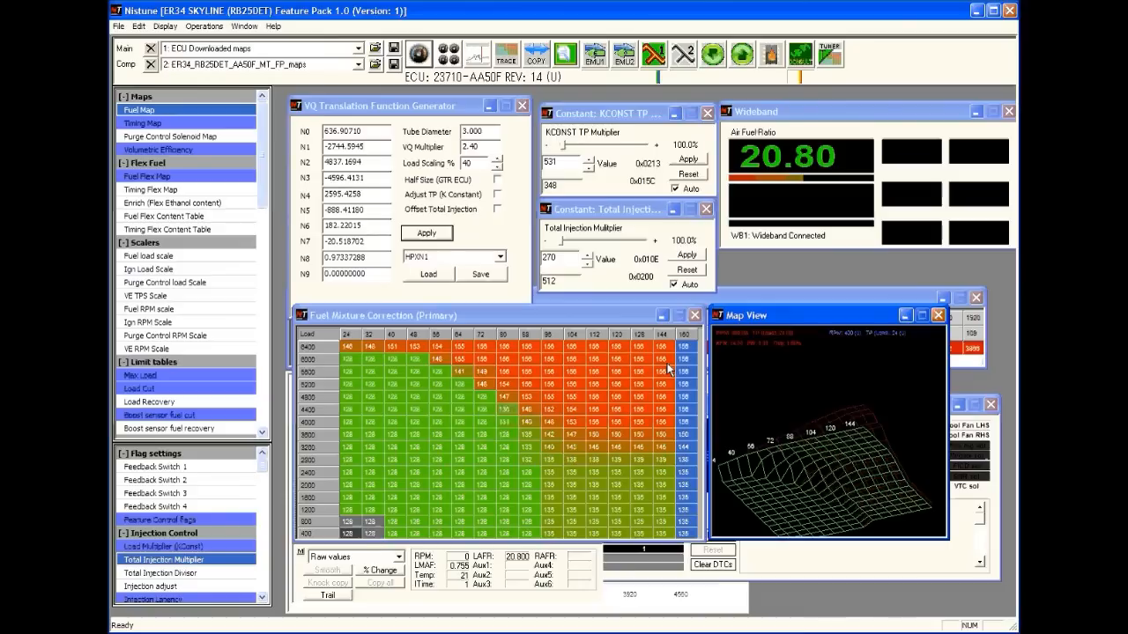
mouse_move(726, 361)
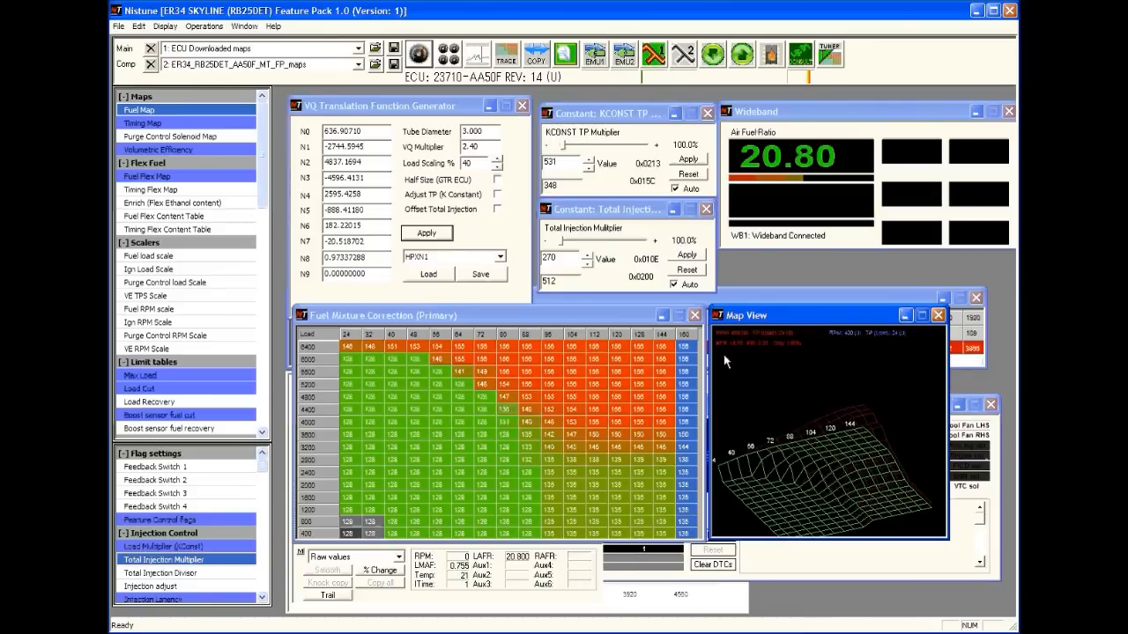
mouse_move(809, 361)
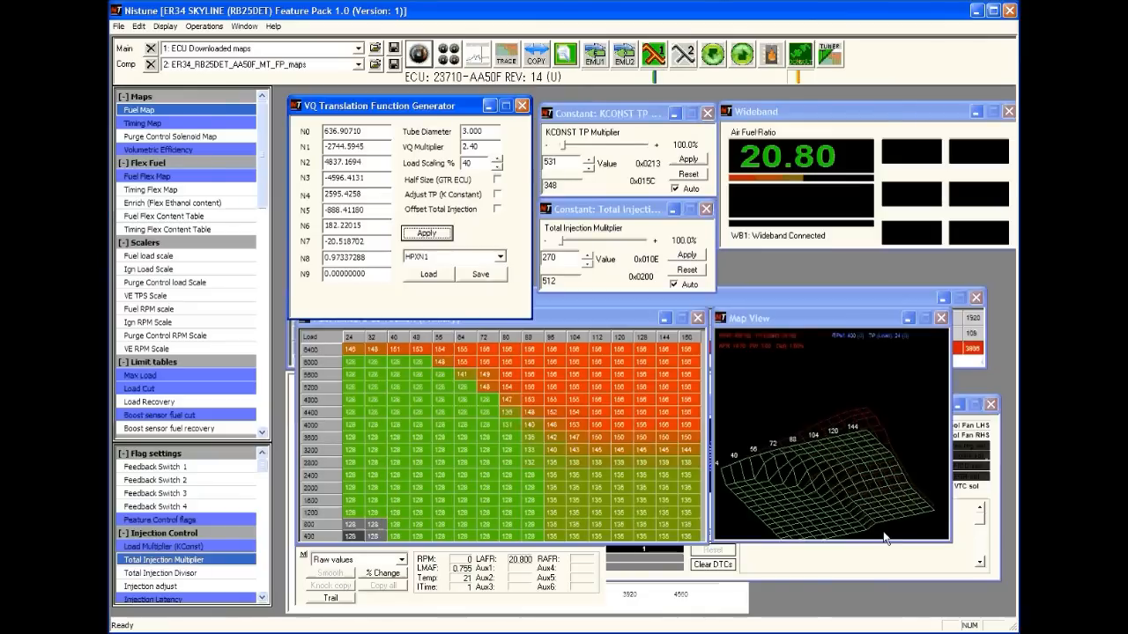
mouse_move(984, 453)
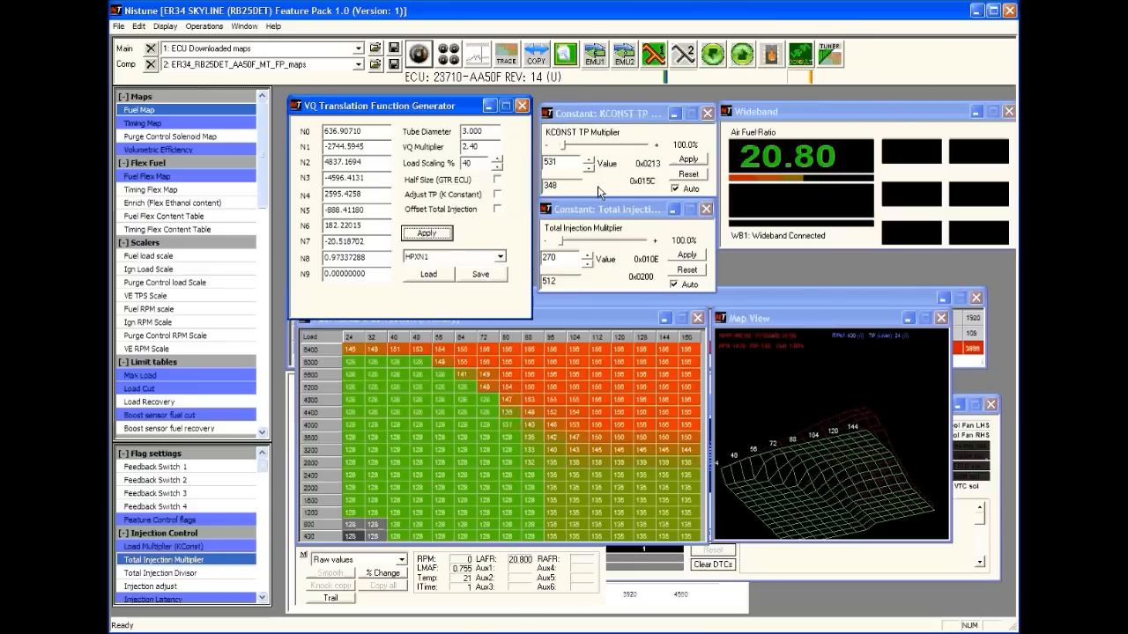
- Regenerate the VQ curve at 45% load scaling with TP adjust and total-injection offset
left_click(604, 209)
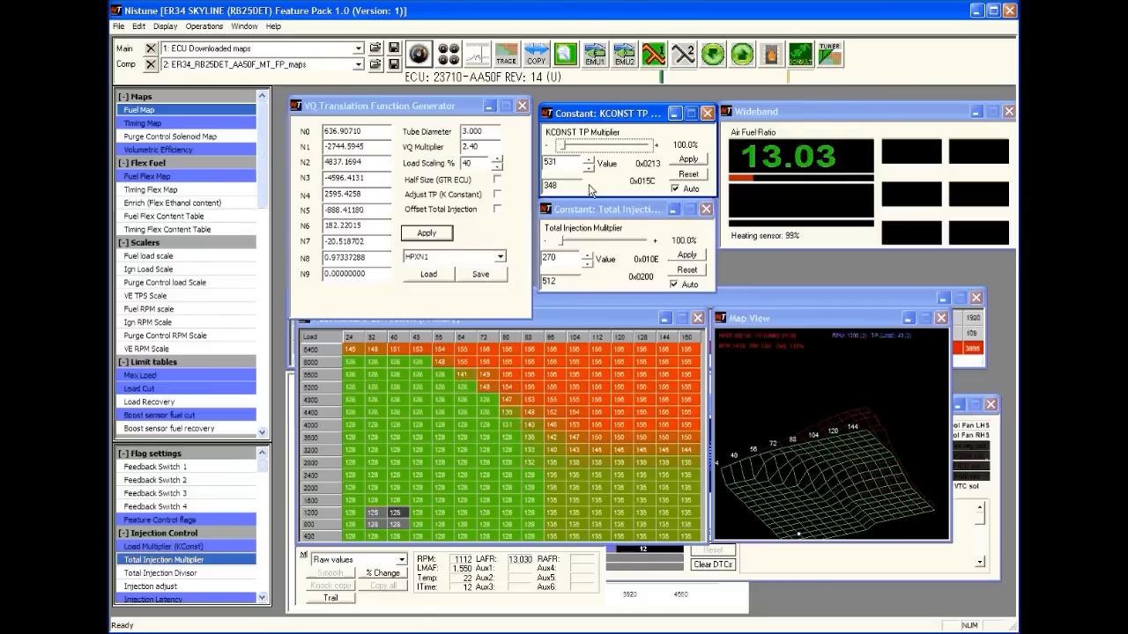
mouse_move(591, 260)
type("45")
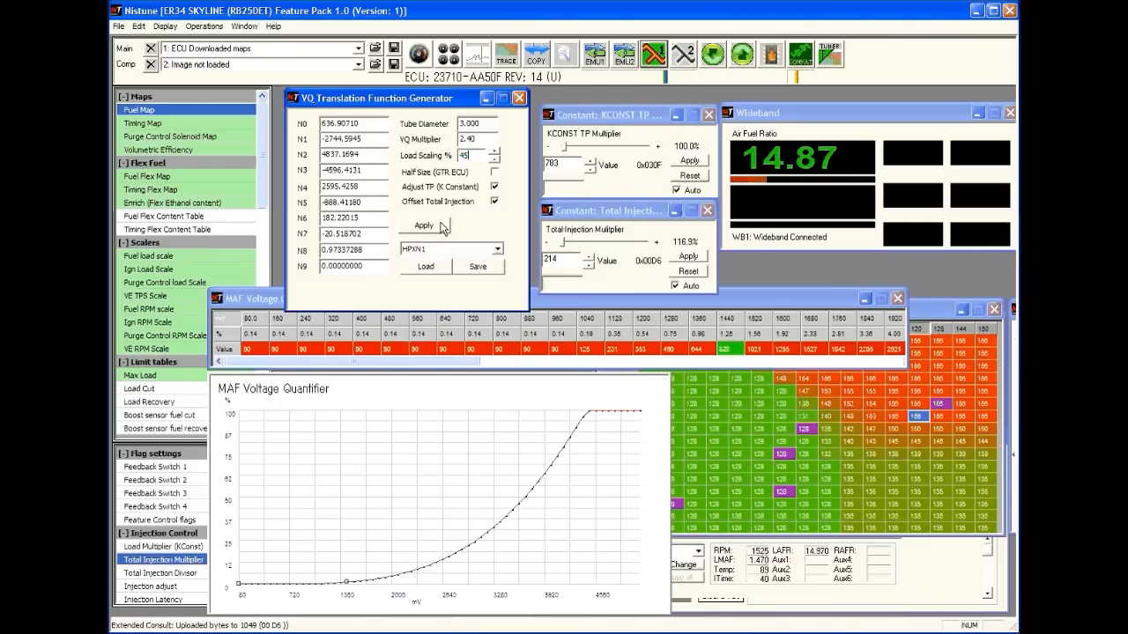
- Apply the regenerated VQ curve and nudge the Total Injection Multiplier down
left_click(424, 226)
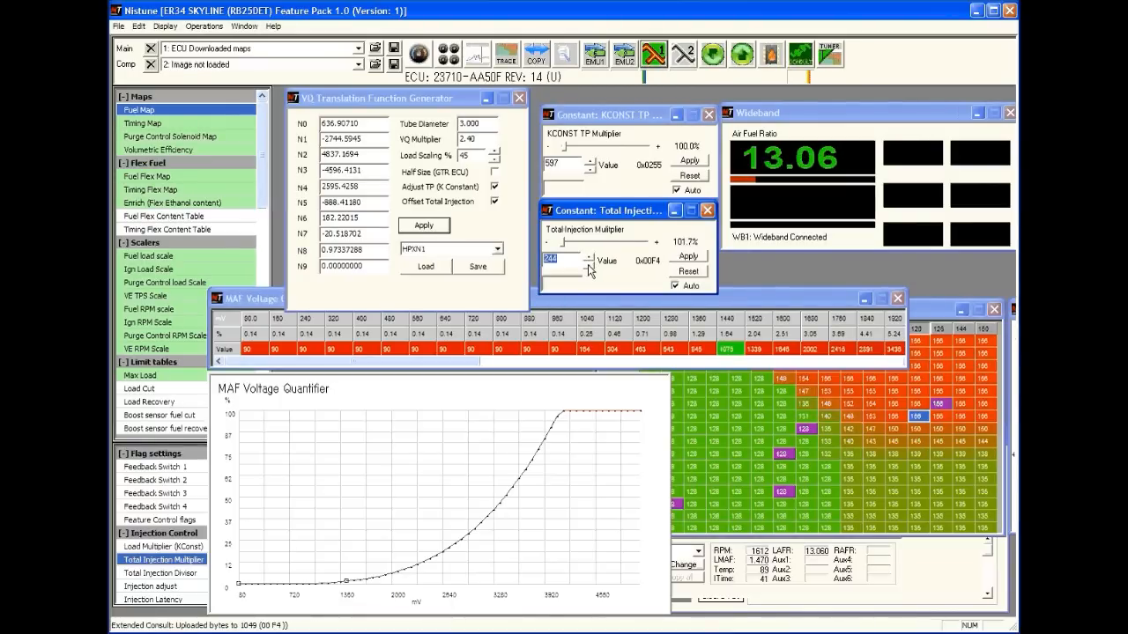
left_click(588, 264)
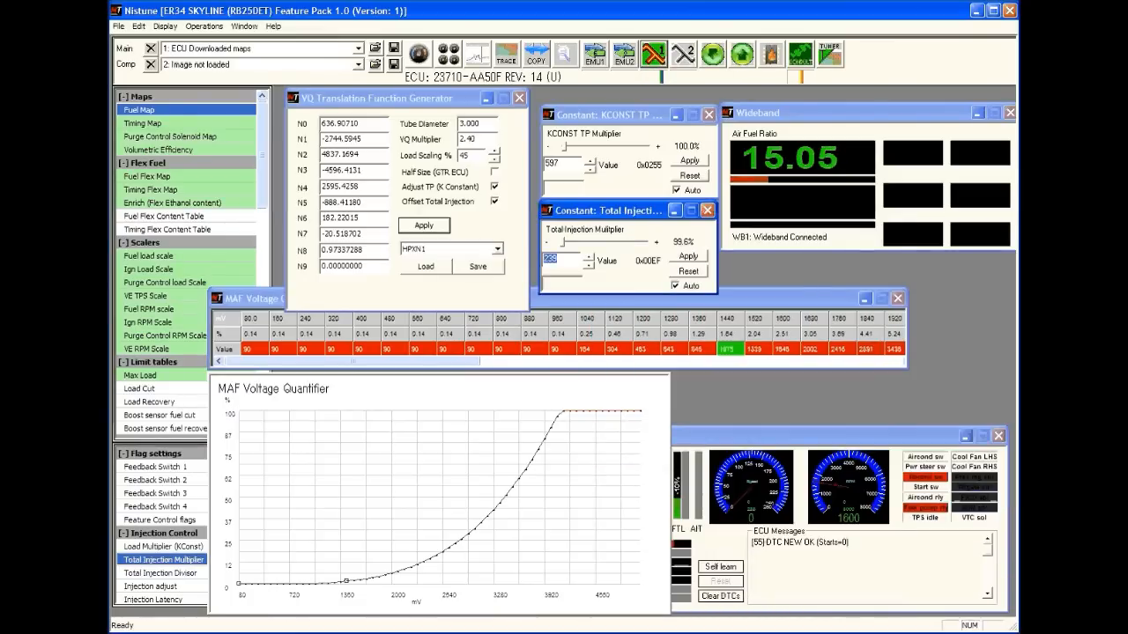
- Open the Input tracer from the Operations menu
left_click(204, 25)
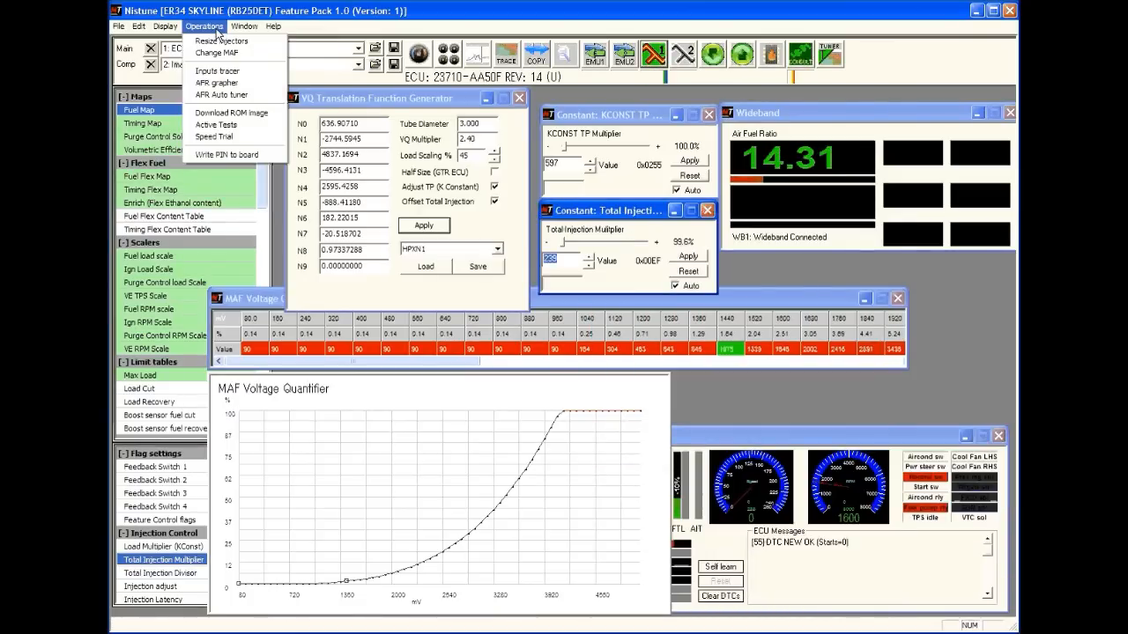
mouse_move(216, 82)
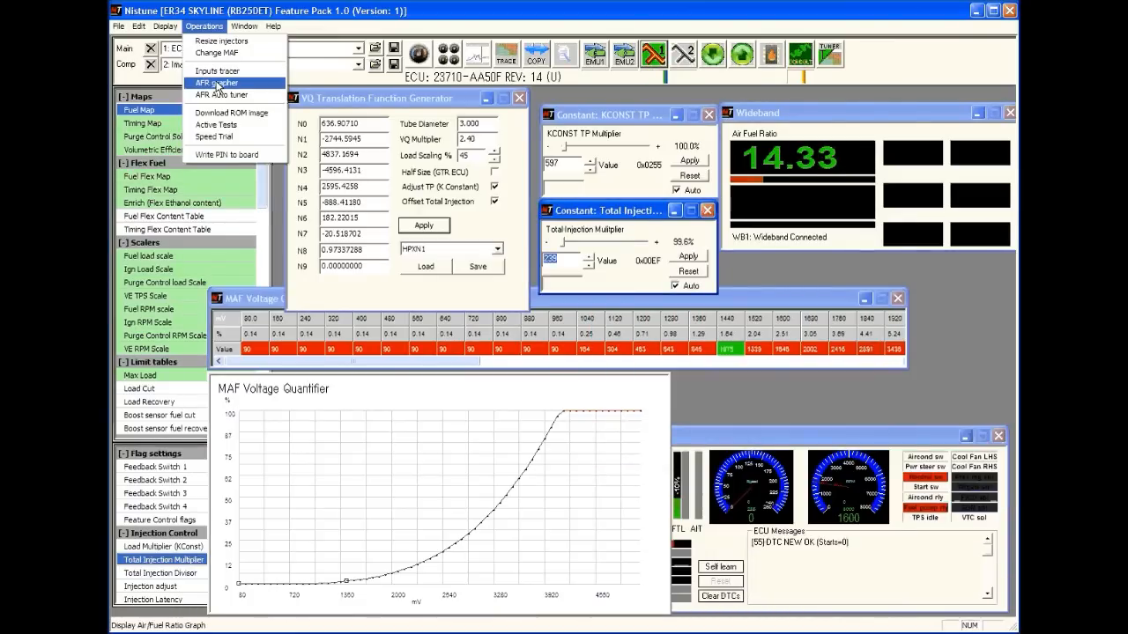
left_click(220, 70)
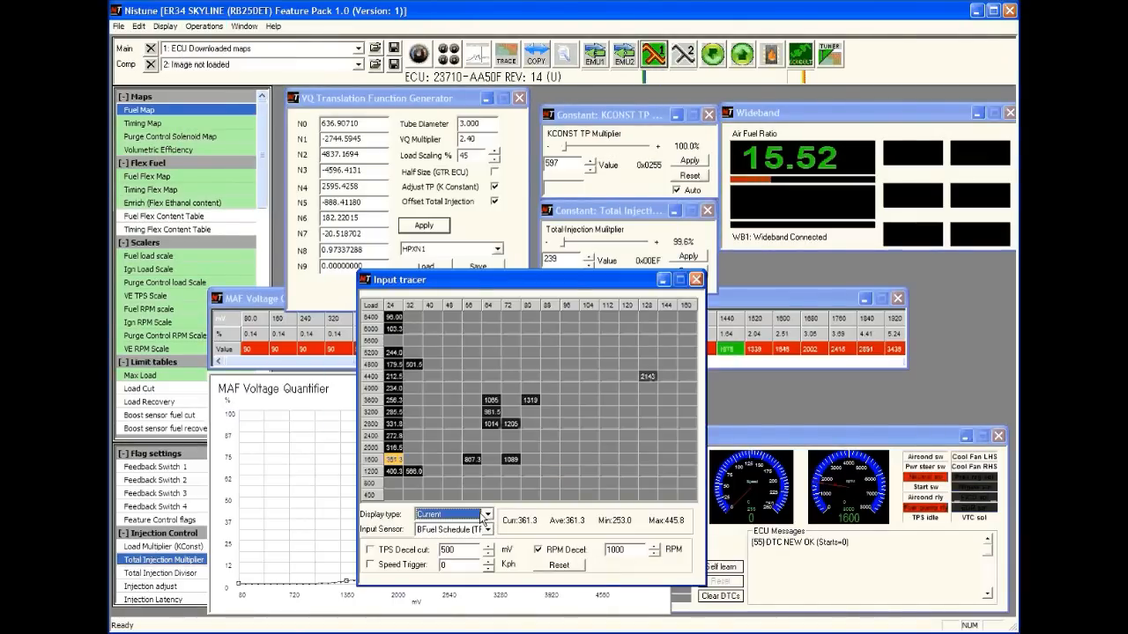
- Set the tracer input sensor to LC_1_O2 and reset the traced values
left_click(498, 528)
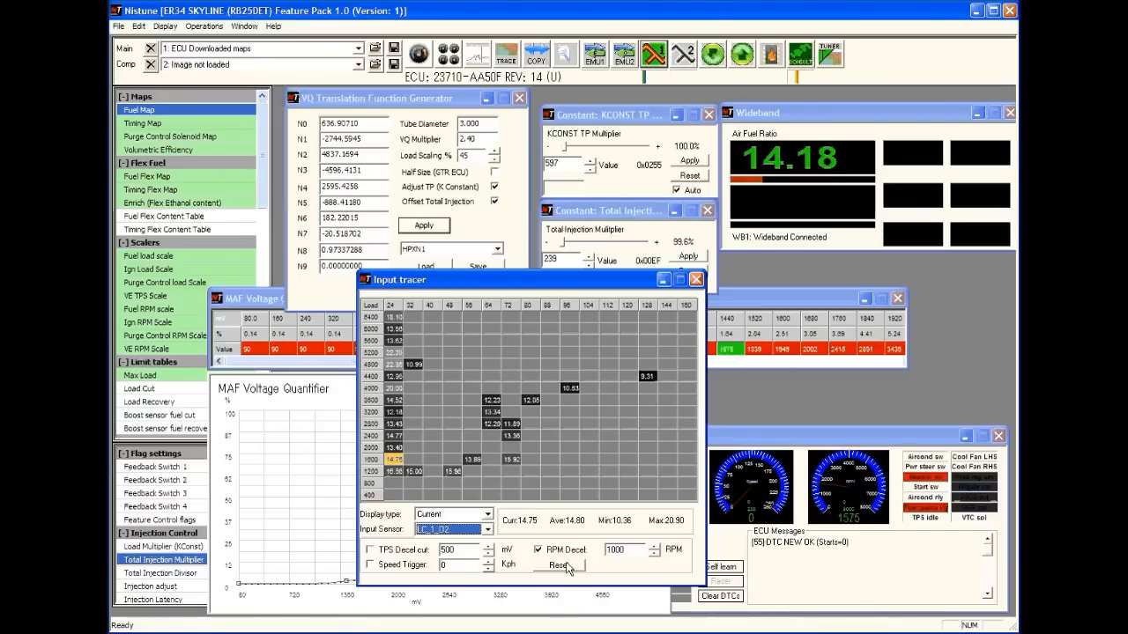
left_click(559, 565)
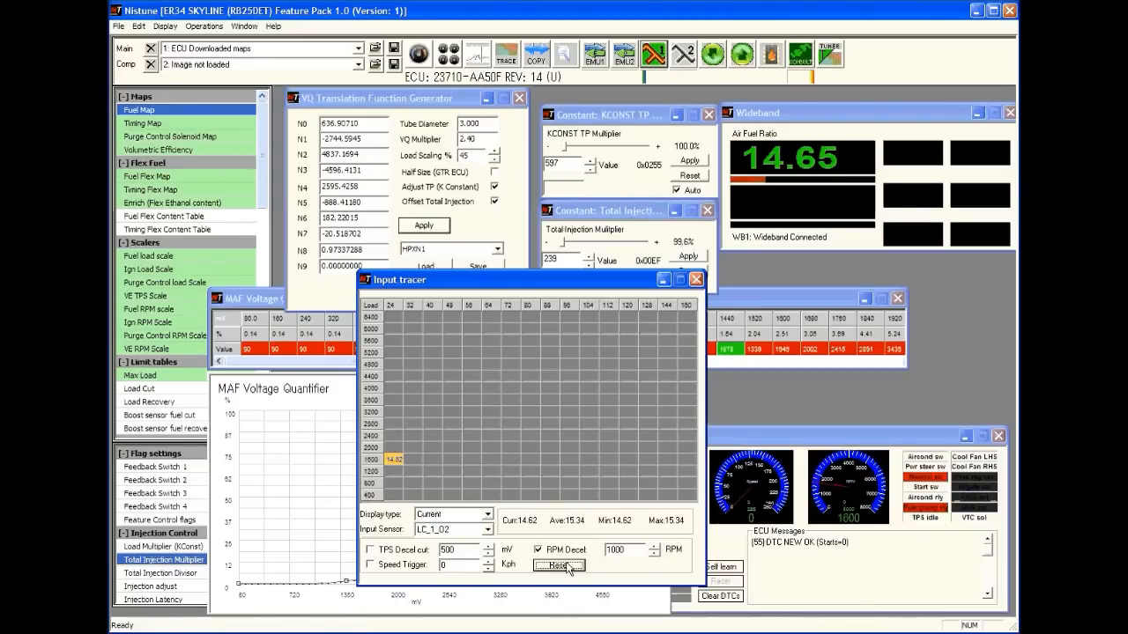